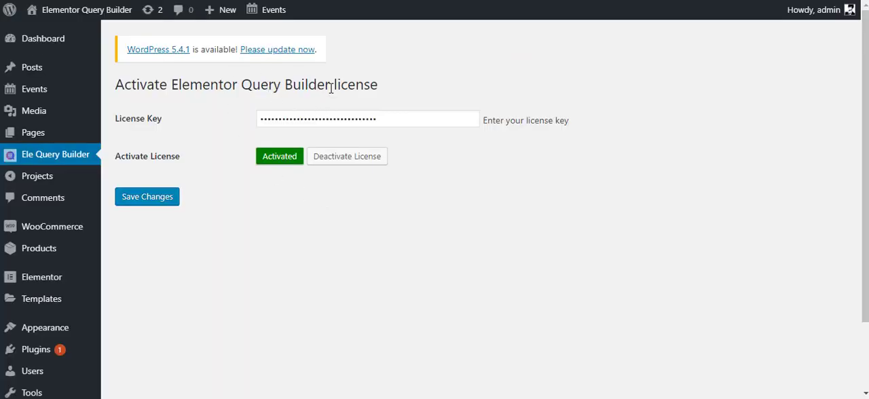
mouse_move(227, 129)
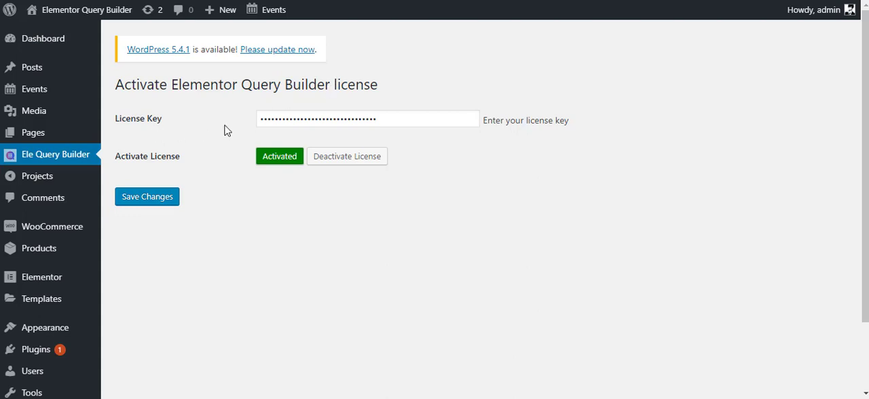
mouse_move(95, 154)
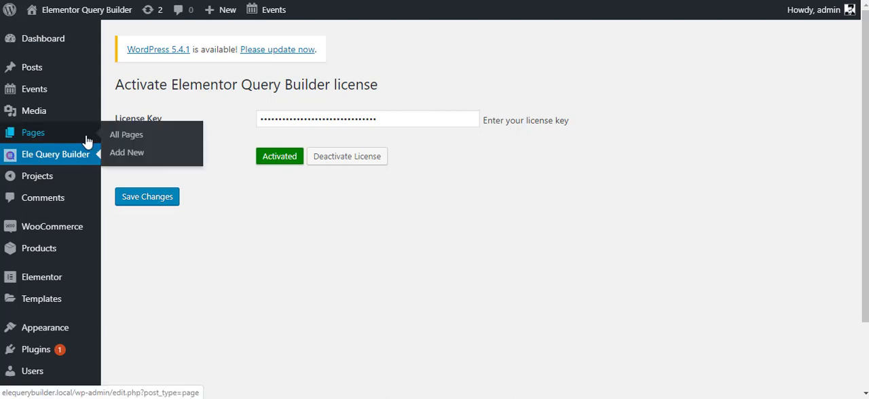
mouse_move(73, 52)
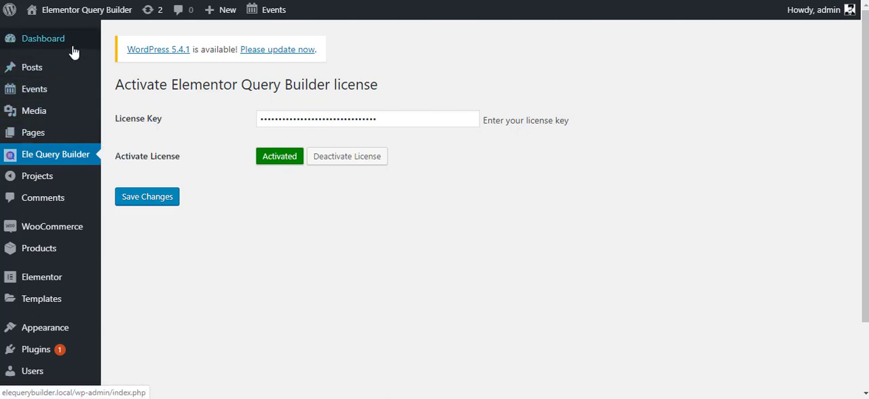
mouse_move(33, 132)
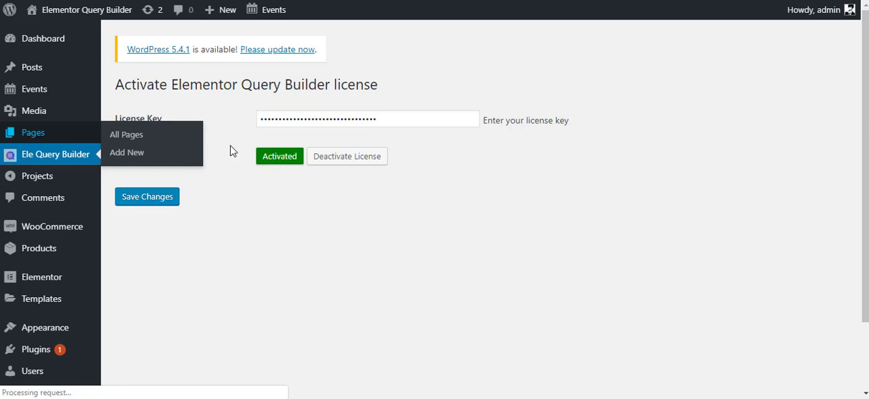
Browse the pages list, then open All Posts showing 23 published posts
left_click(127, 134)
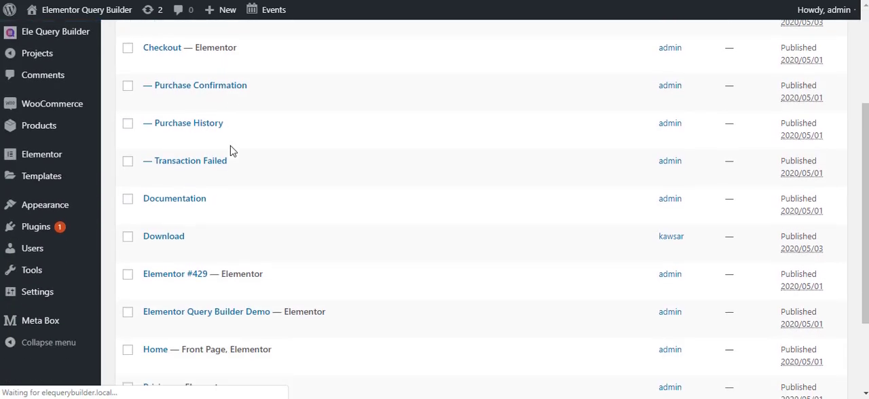
scroll("down", 3)
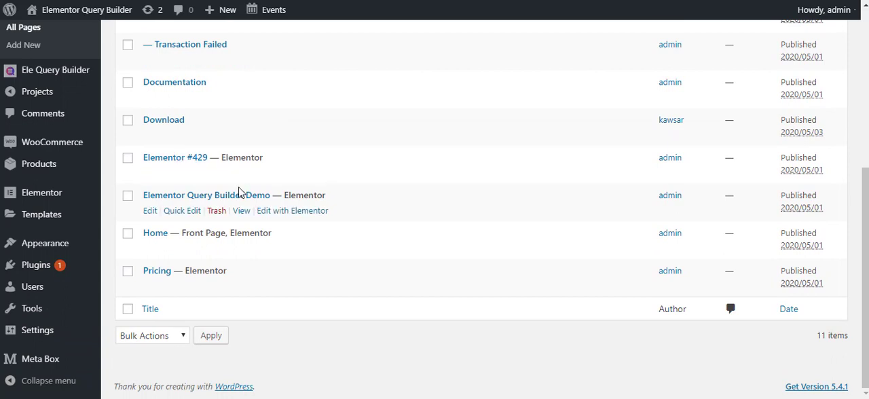
mouse_move(292, 210)
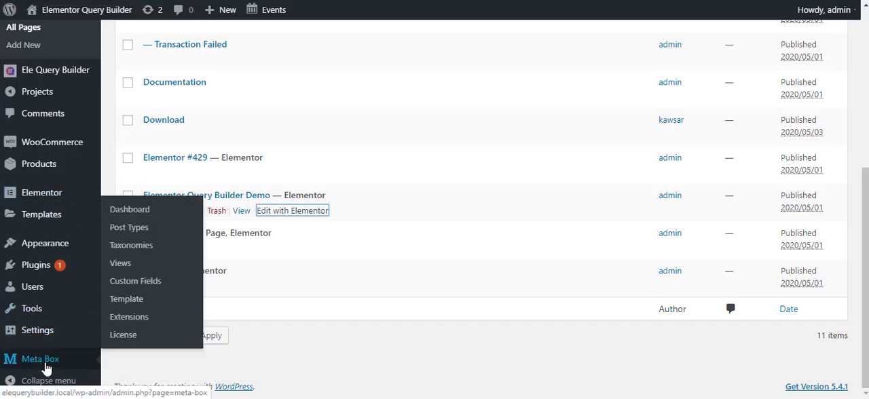
mouse_move(63, 358)
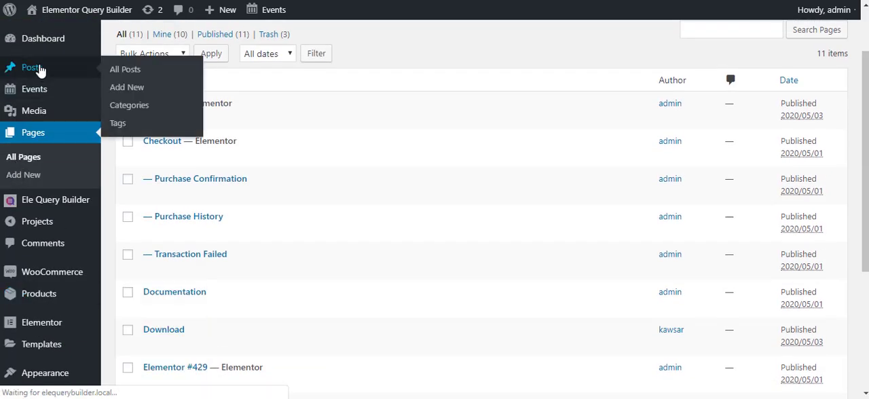
mouse_move(125, 69)
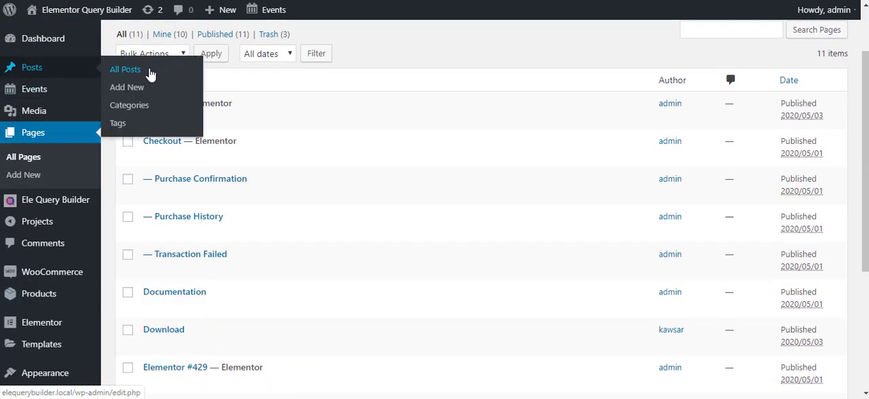
left_click(125, 68)
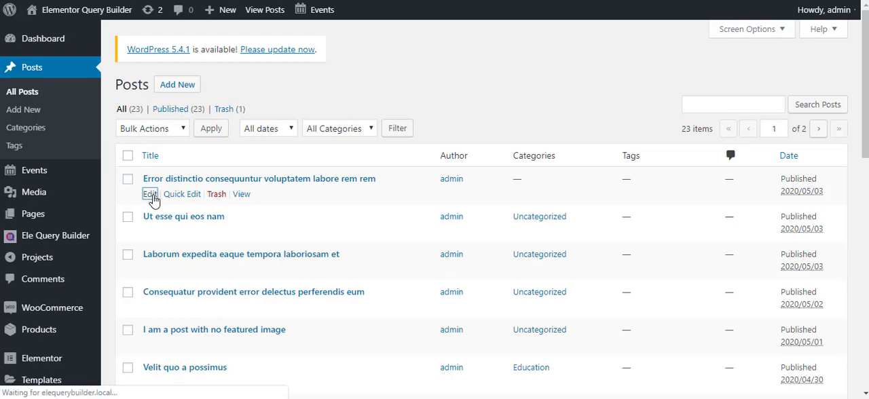
Edit 'Error distinctio consequuntur voluptatem labore rem rem' and view its Untitled Field Group
left_click(150, 194)
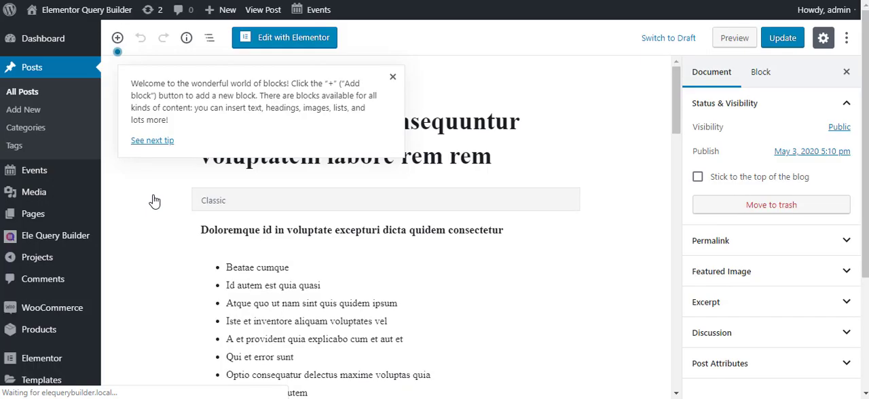
scroll("down", 3)
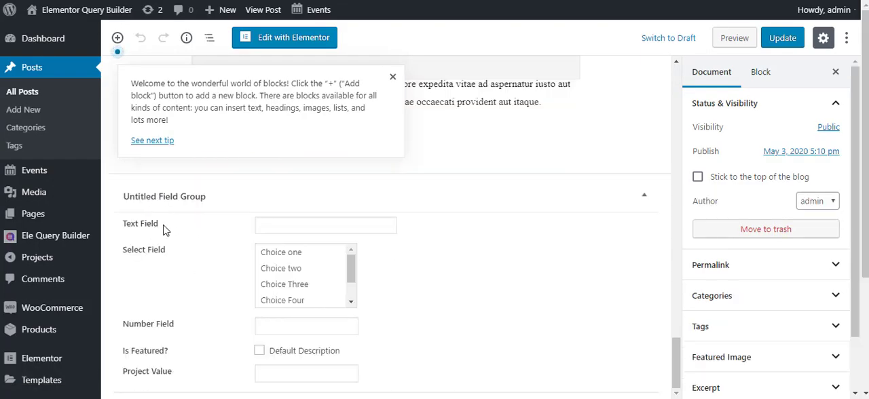
mouse_move(198, 232)
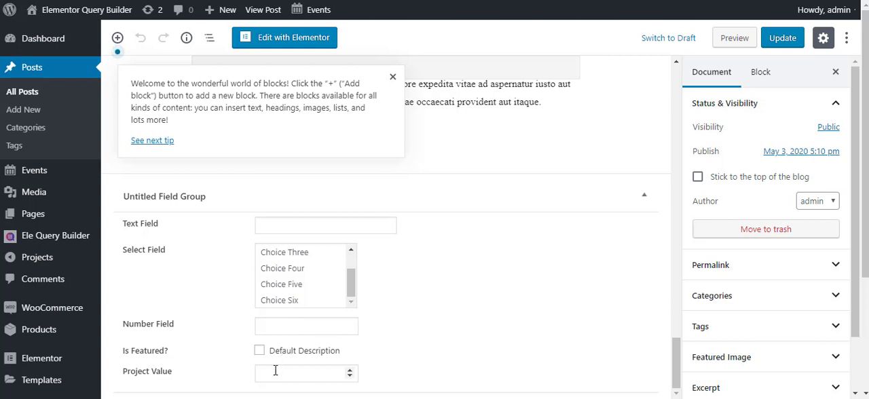
mouse_move(604, 279)
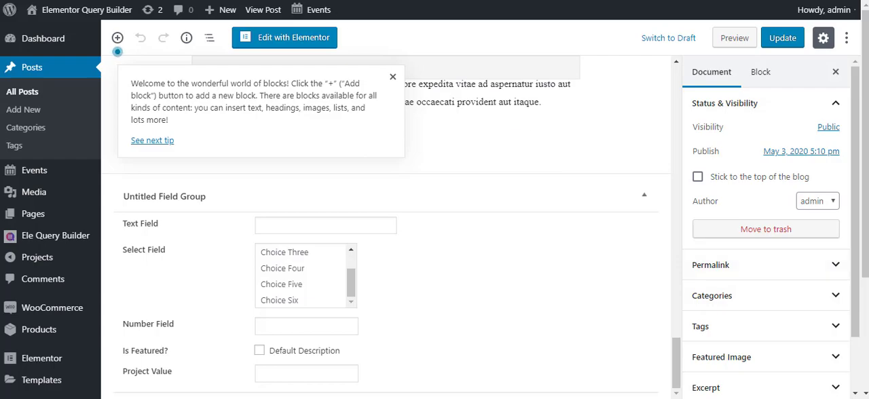
Drag a Posts widget, found by searching 'po', into the demo page's empty bottom section
left_click(293, 37)
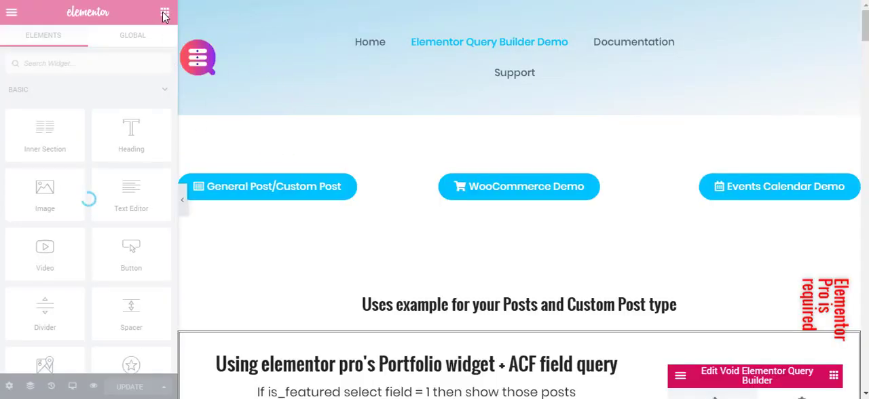
scroll("down", 3)
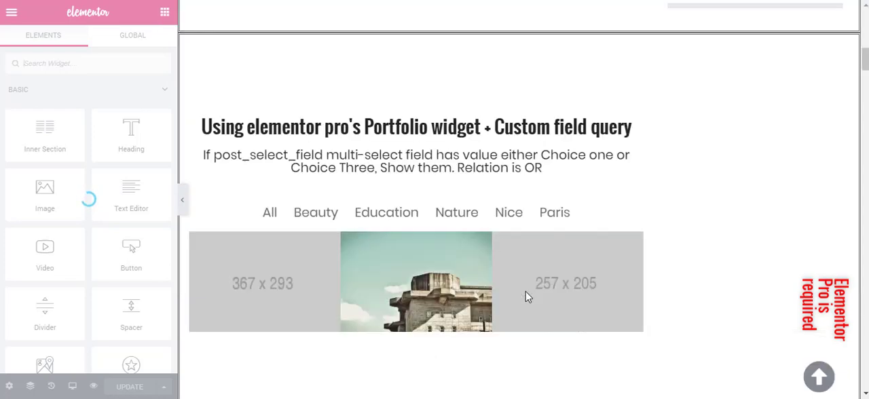
scroll("down", 3)
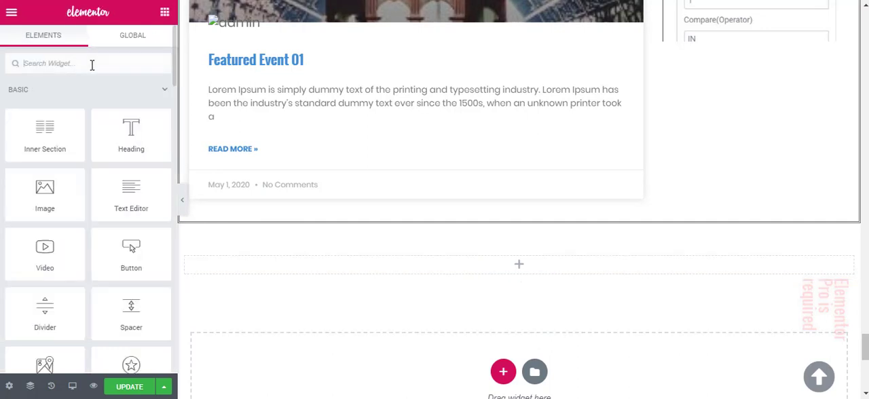
type("po")
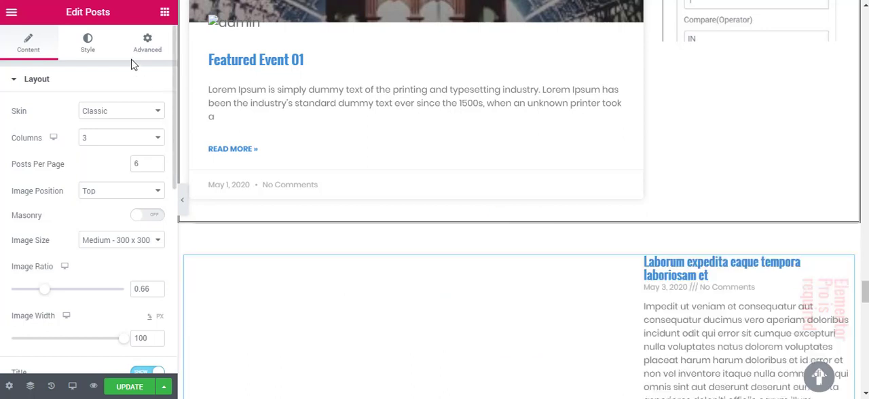
left_click(12, 12)
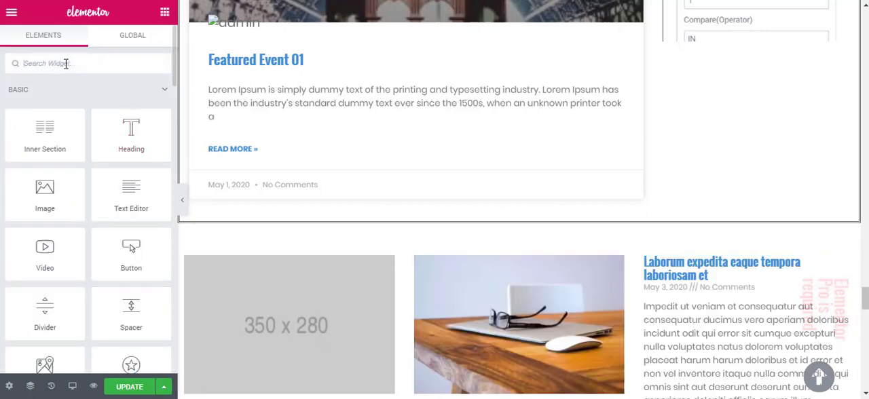
Add a Void Elementor Query Builder above the Posts grid and set Query ID myquery
type("qu")
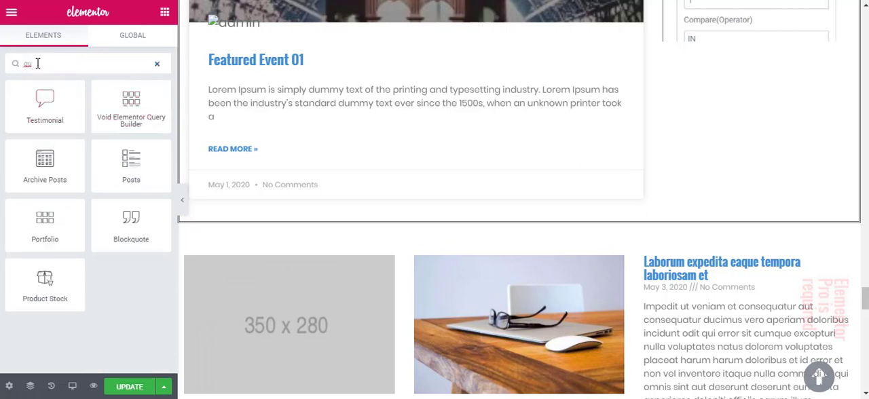
mouse_move(131, 105)
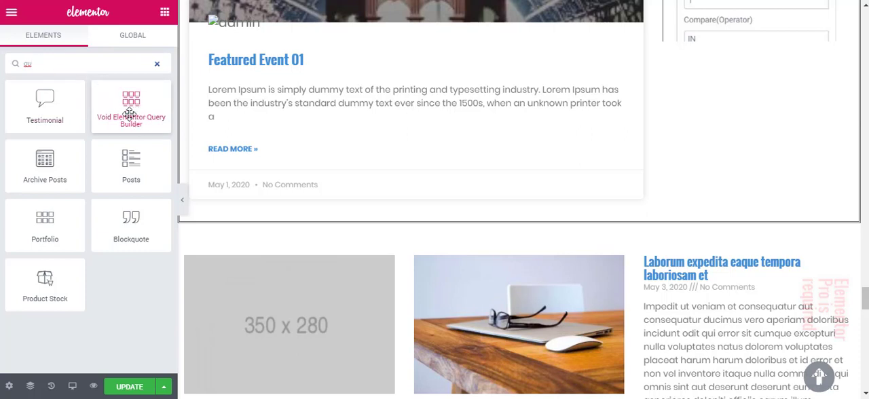
mouse_move(129, 105)
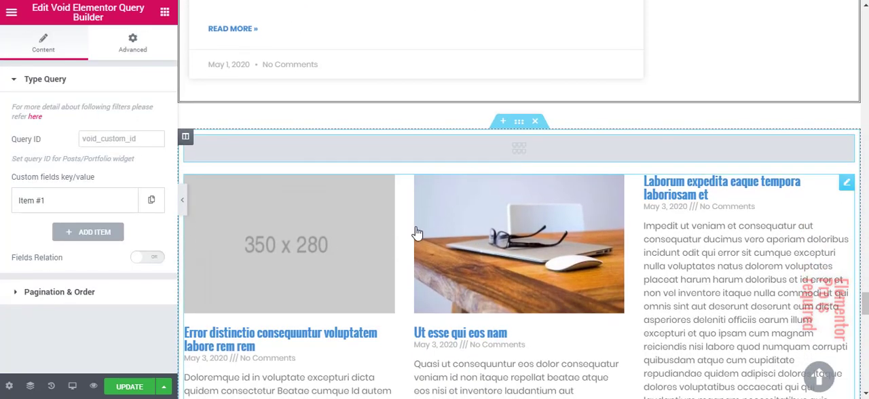
mouse_move(163, 180)
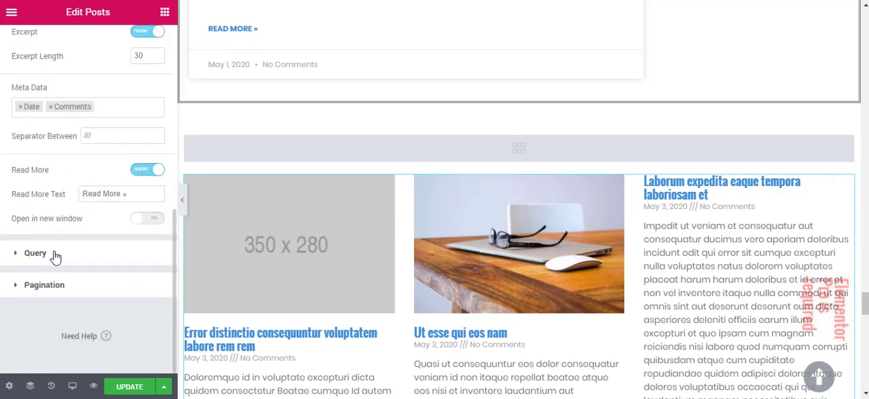
left_click(35, 252)
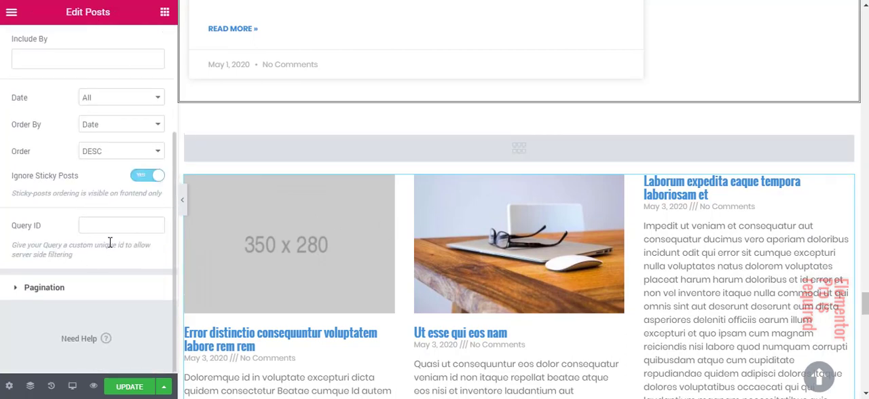
left_click(121, 225)
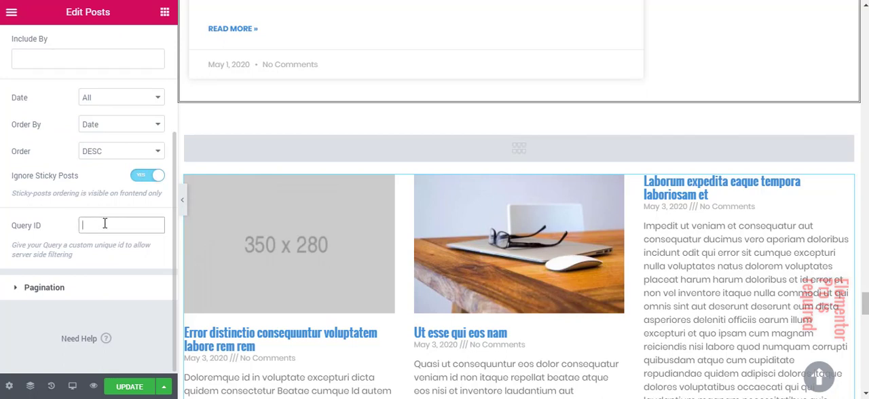
type("myquery")
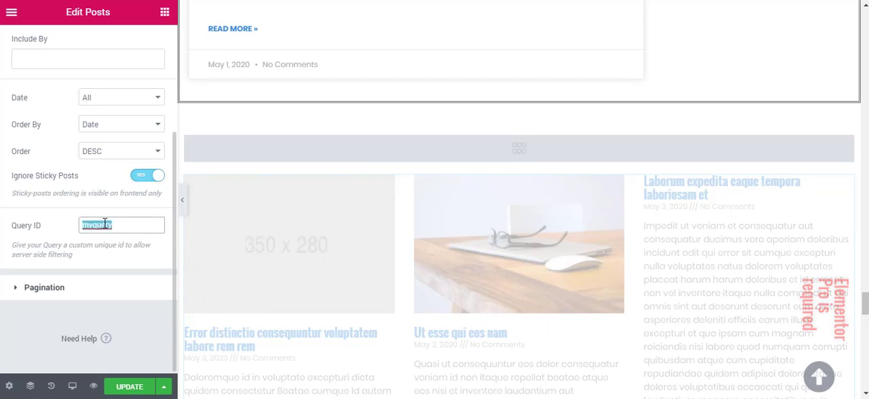
Give the Query Builder query ID myquery with post type Post
left_click(517, 149)
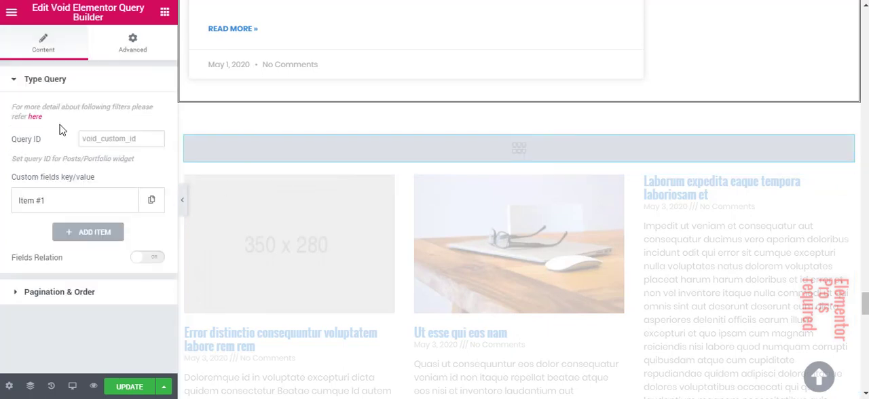
type("myquery")
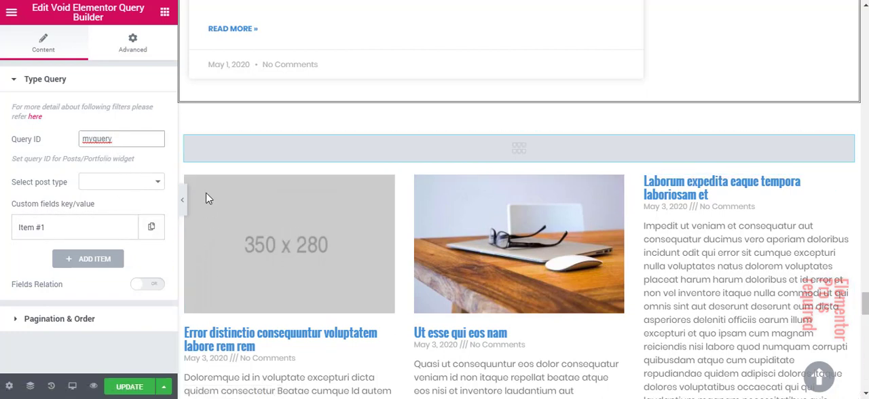
left_click(121, 181)
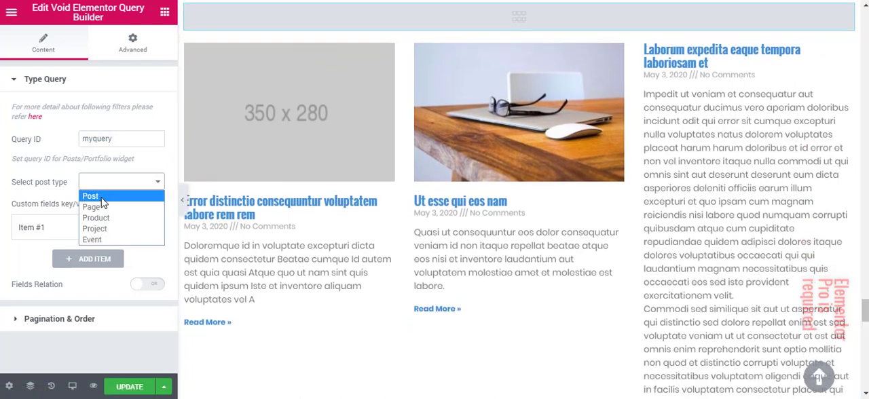
left_click(90, 196)
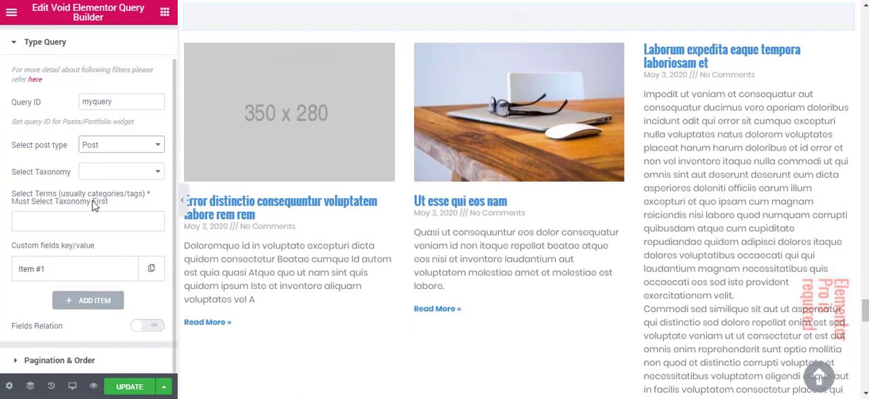
Filter the query by the category taxonomy and expand custom field Item #1
left_click(121, 171)
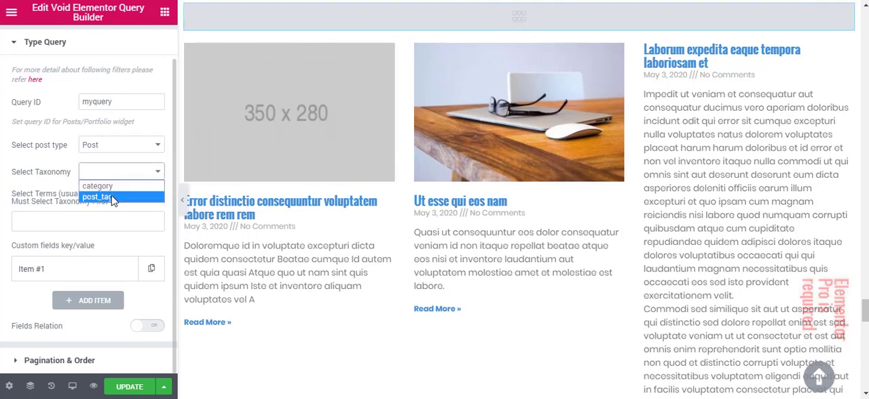
left_click(99, 197)
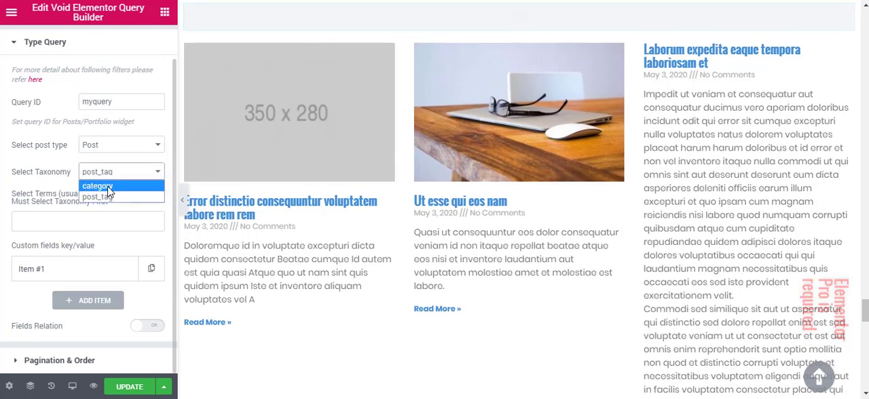
left_click(97, 186)
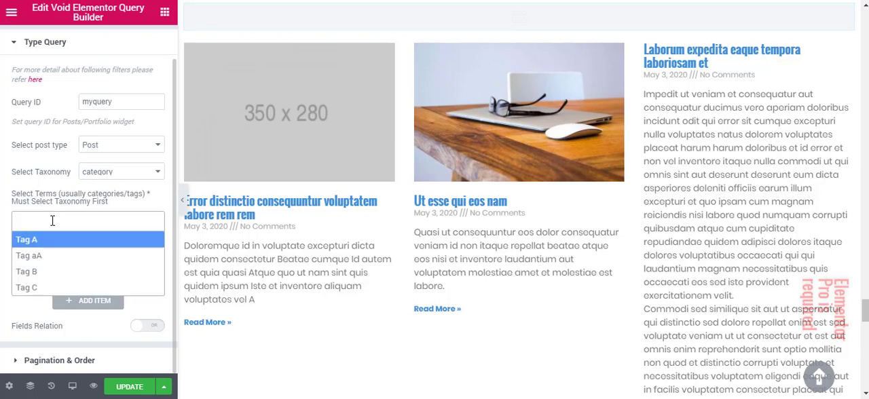
left_click(27, 239)
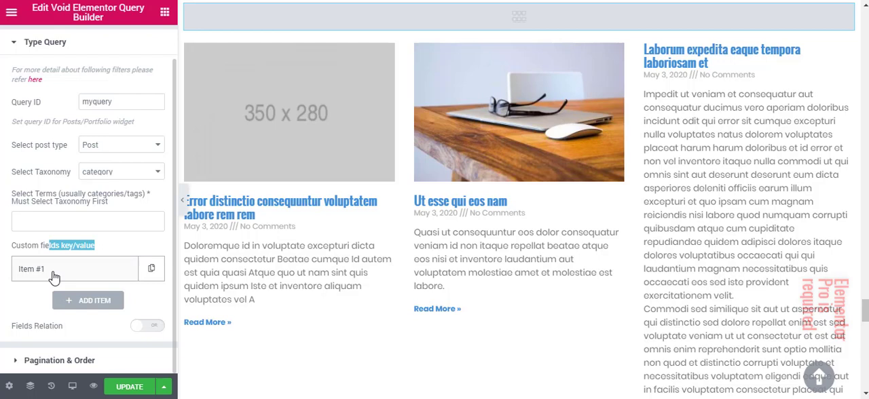
left_click(75, 268)
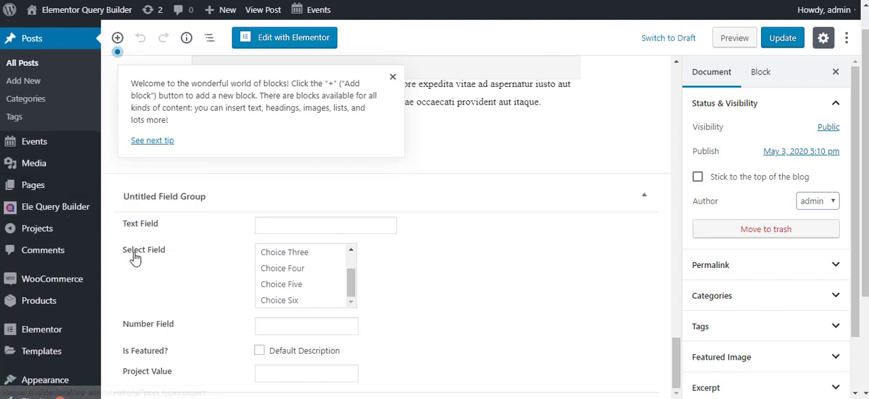
mouse_move(137, 257)
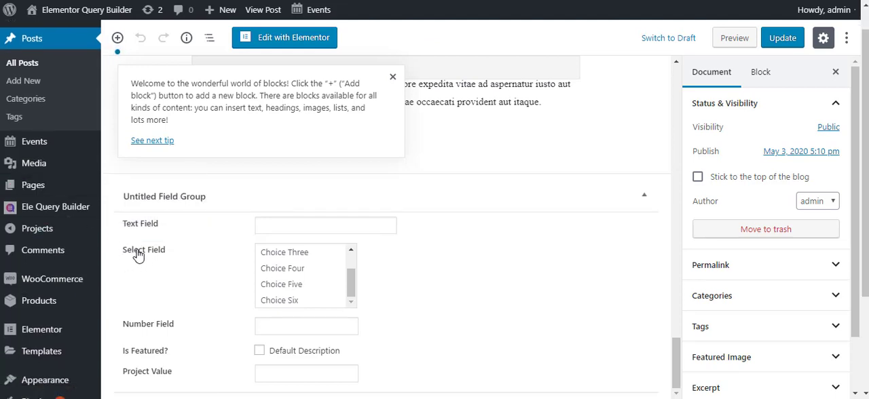
mouse_move(36, 270)
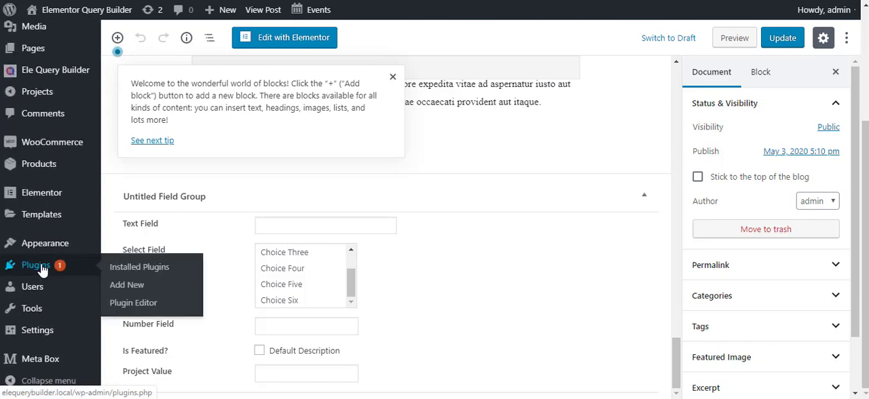
mouse_move(132, 254)
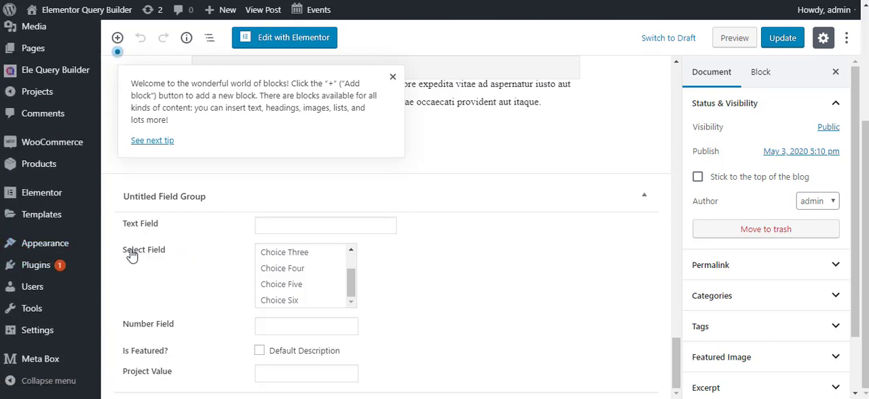
mouse_move(233, 292)
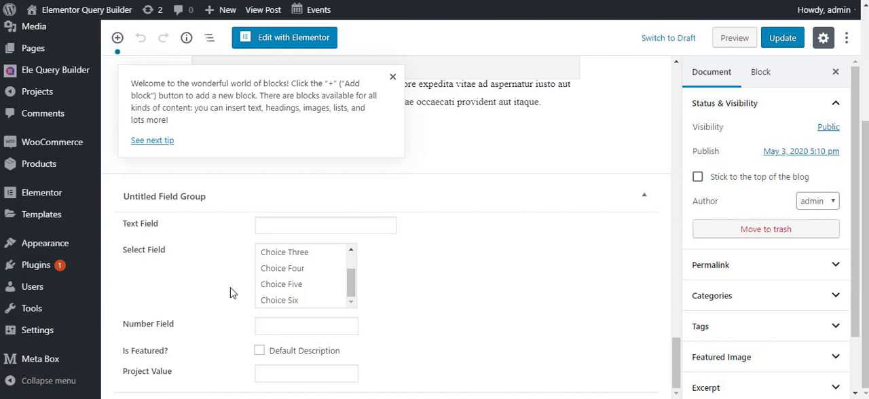
mouse_move(45, 243)
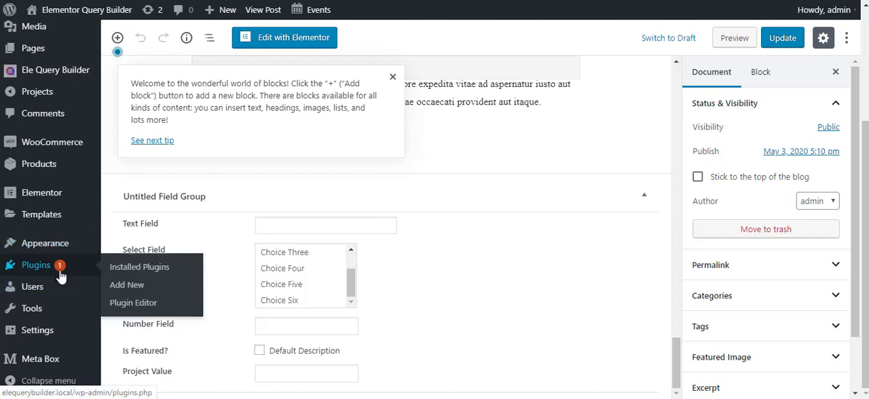
mouse_move(225, 277)
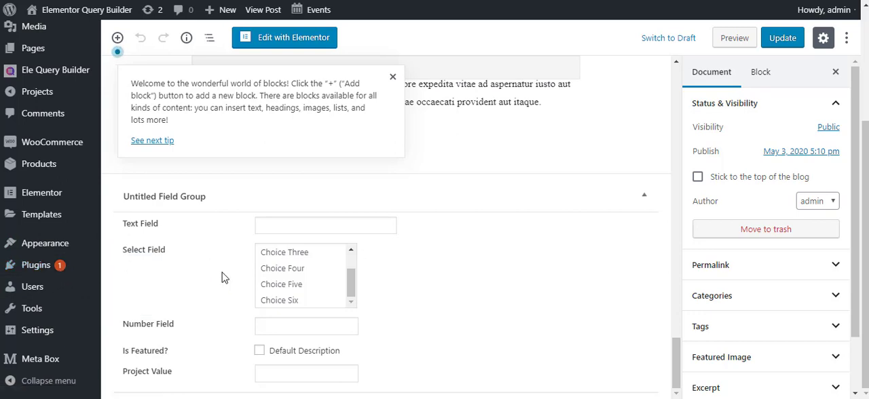
Activate JSM's Show Post Metadata from Installed Plugins, then return to the posts list
left_click(37, 349)
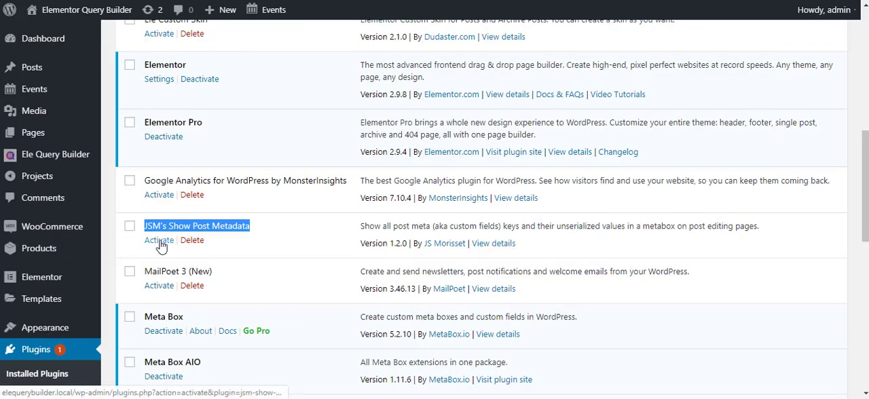
left_click(159, 240)
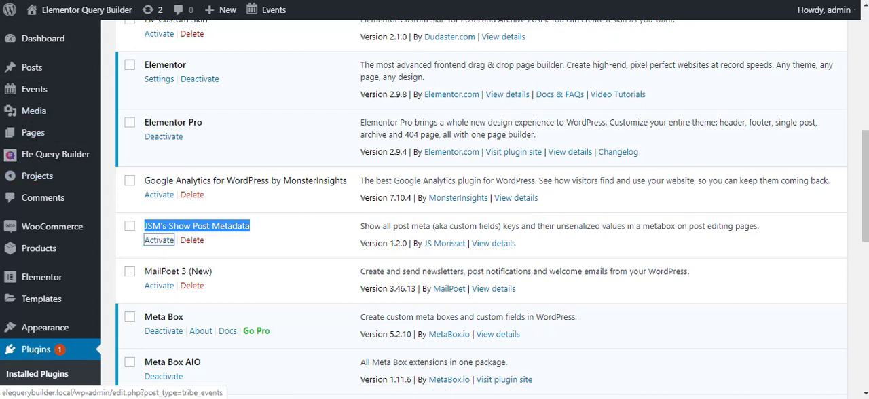
left_click(159, 240)
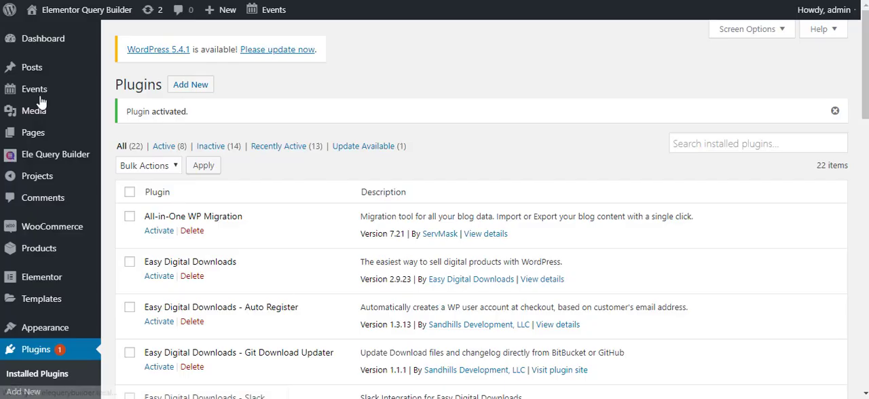
mouse_move(30, 67)
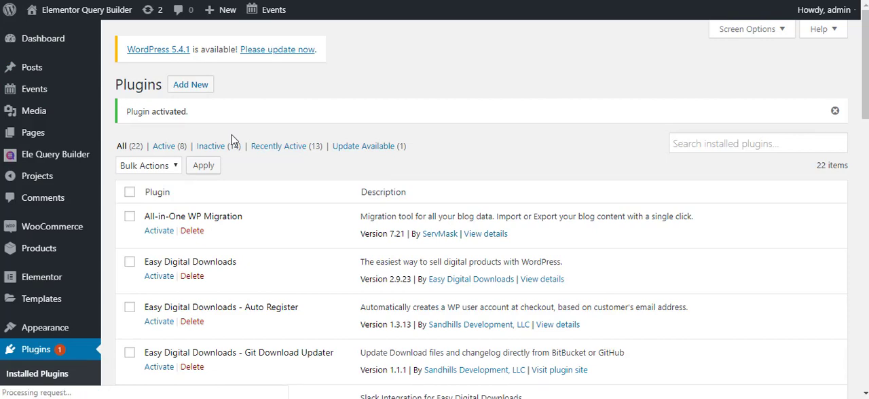
left_click(32, 66)
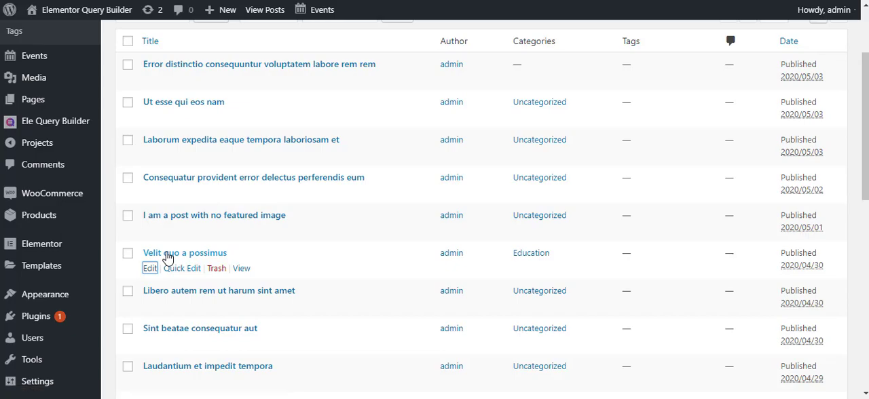
Inspect the Education post's metadata, selecting the is_featured key (value 1), then return to Elementor
left_click(149, 267)
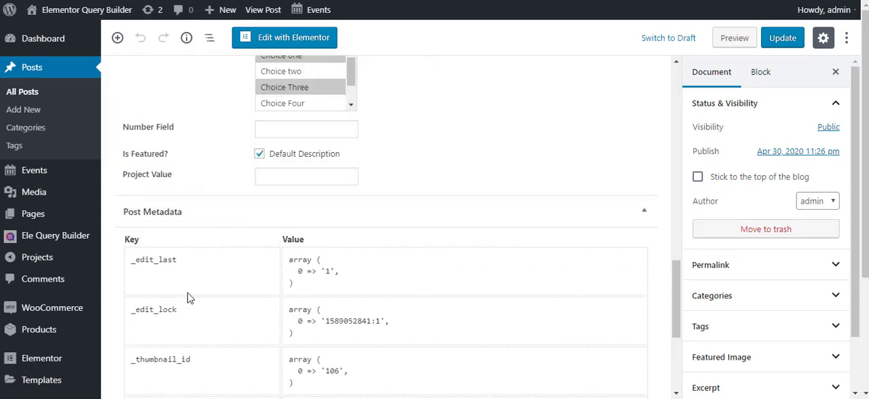
scroll("down", 3)
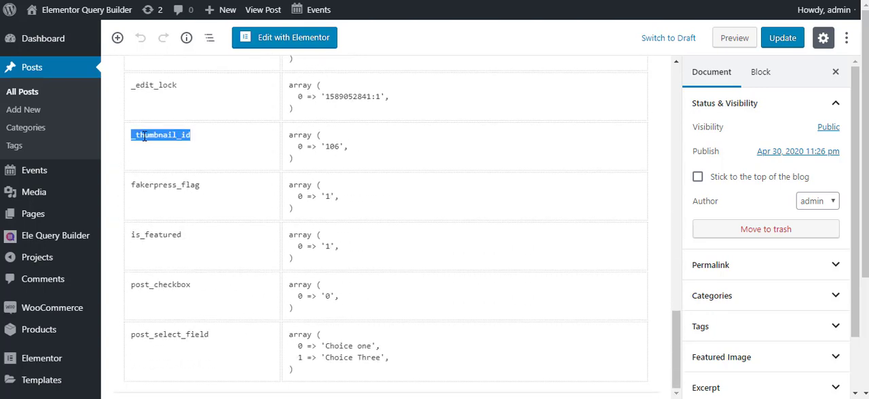
double_click(156, 234)
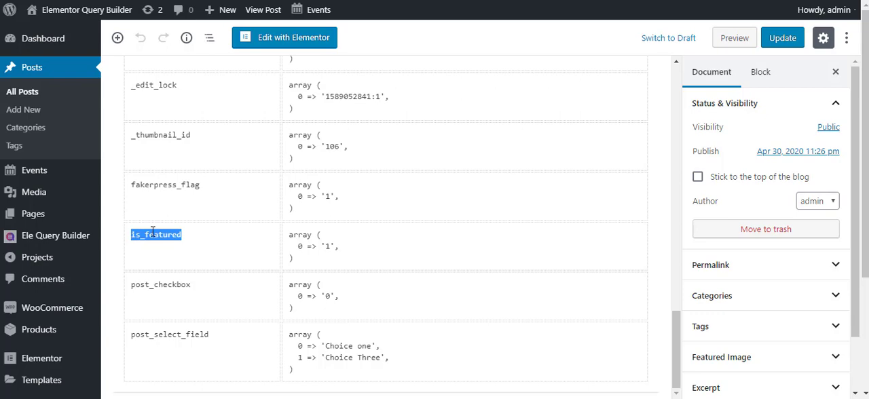
scroll("up", 3)
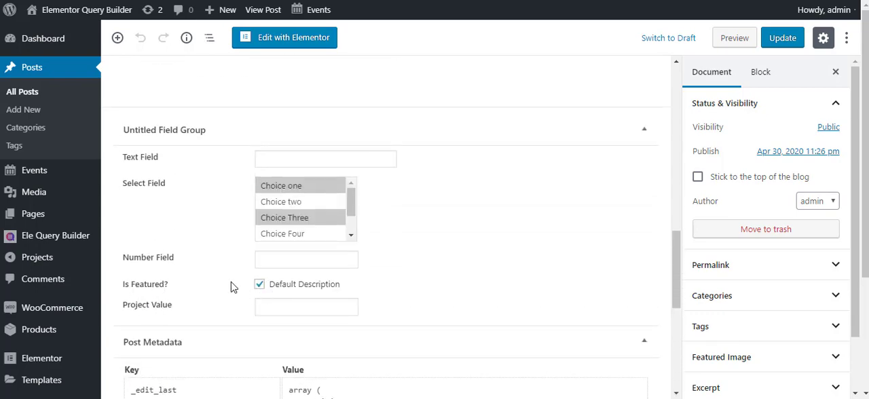
scroll("down", 3)
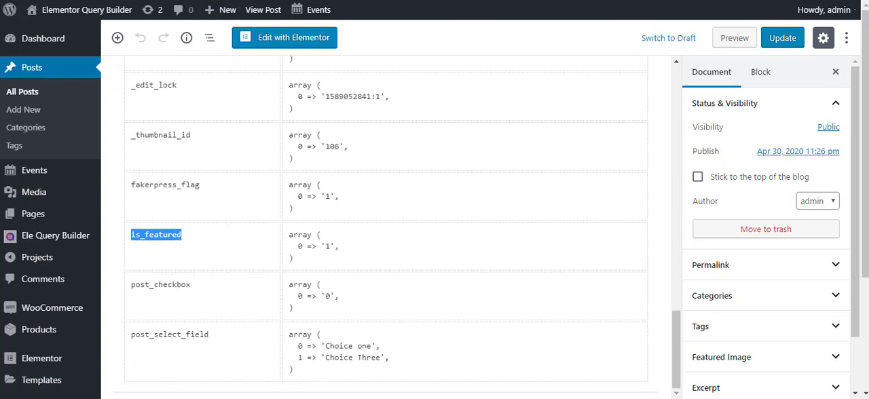
left_click(283, 37)
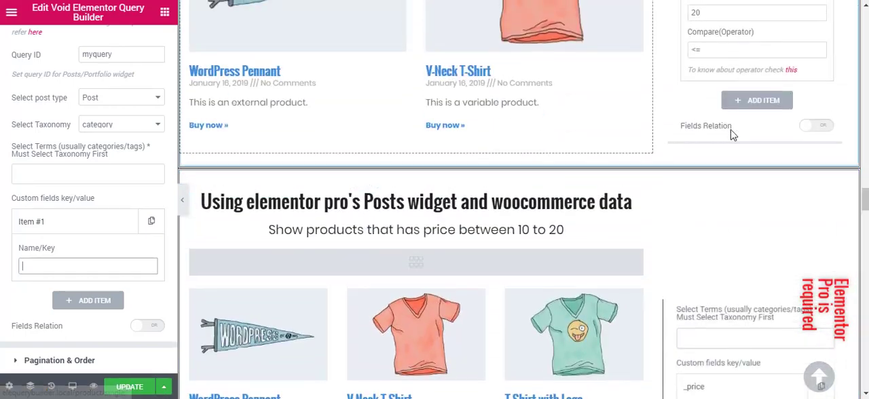
scroll("down", 3)
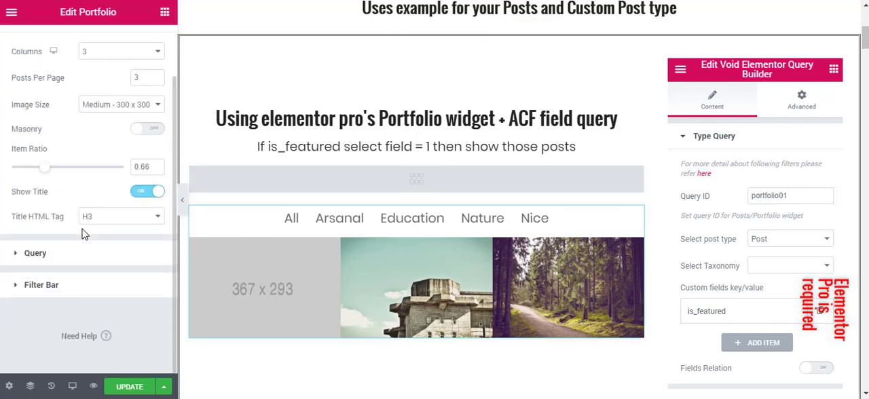
left_click(35, 253)
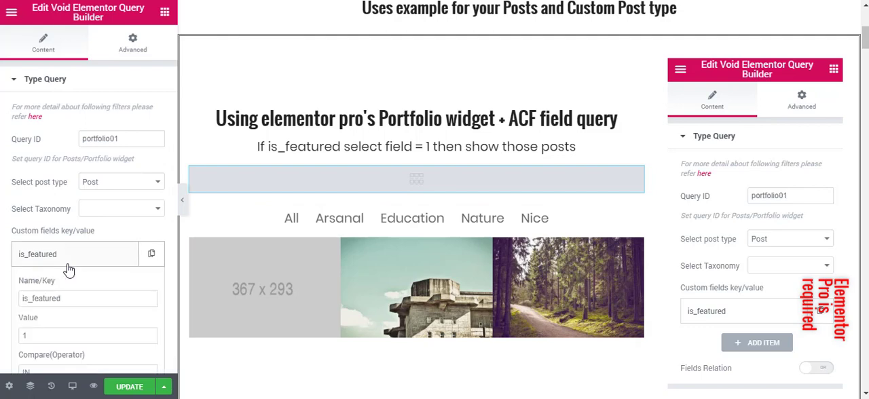
scroll("down", 3)
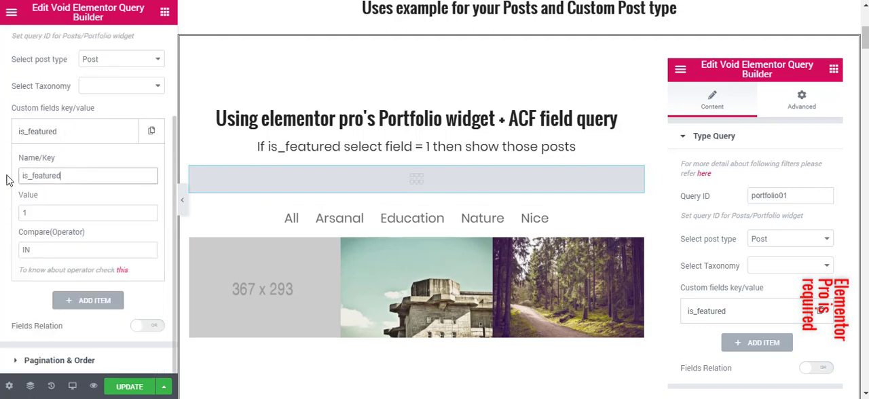
left_click(87, 212)
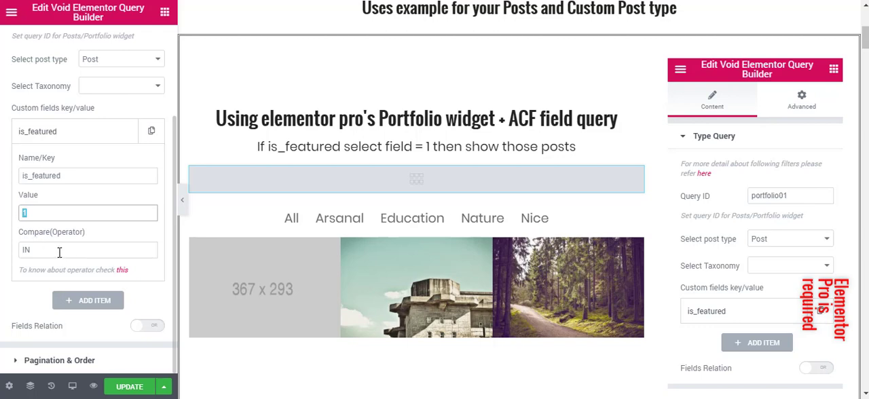
left_click(87, 250)
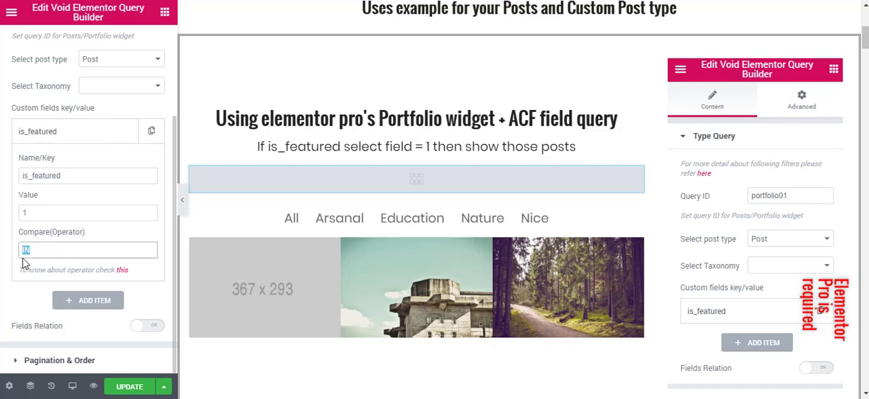
mouse_move(120, 277)
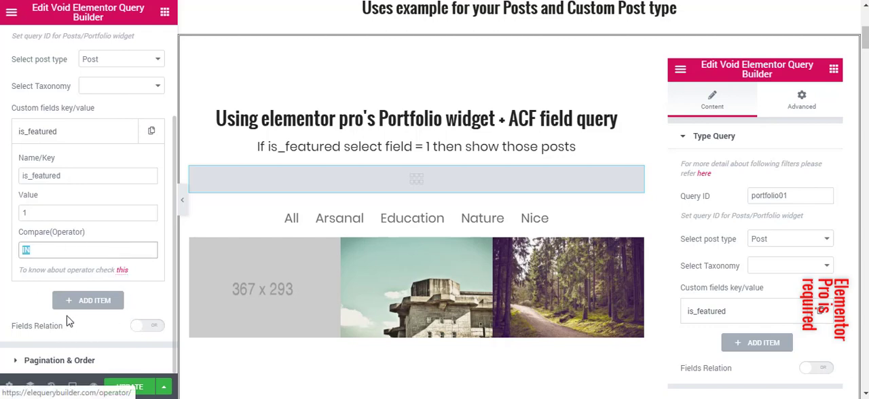
left_click(87, 300)
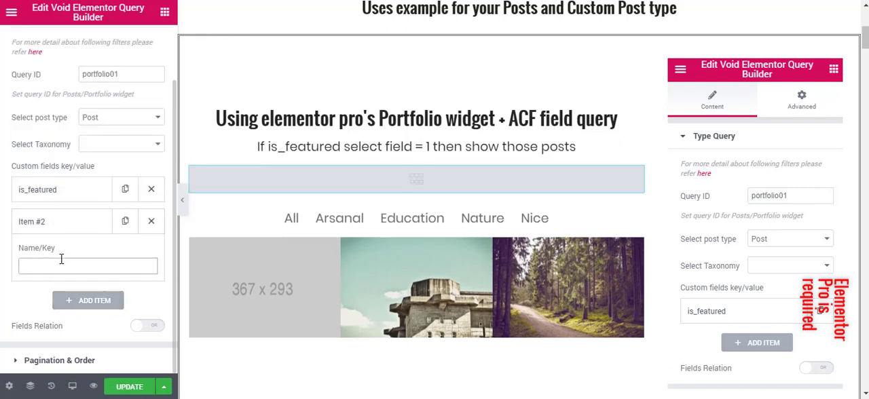
left_click(88, 266)
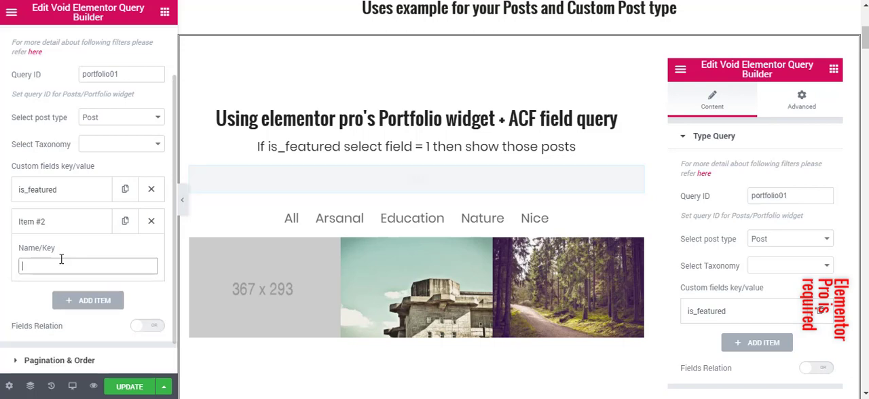
type("fioeld")
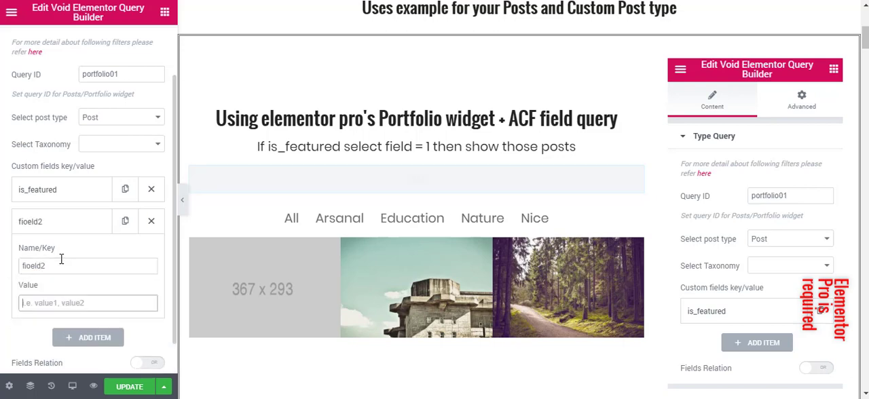
type("2")
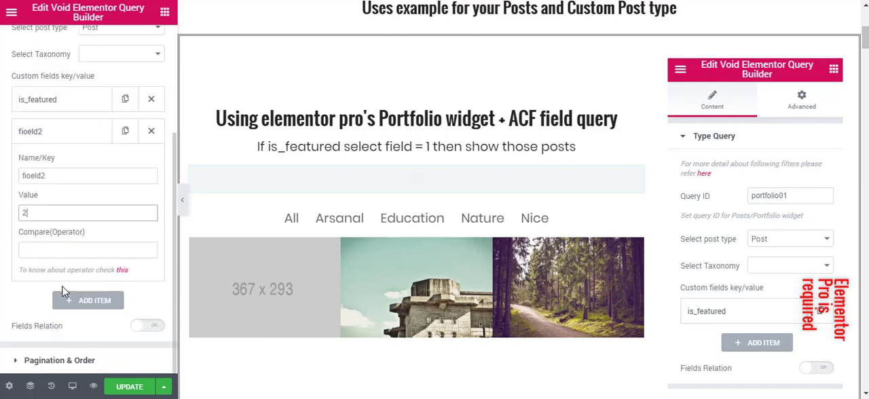
type("A")
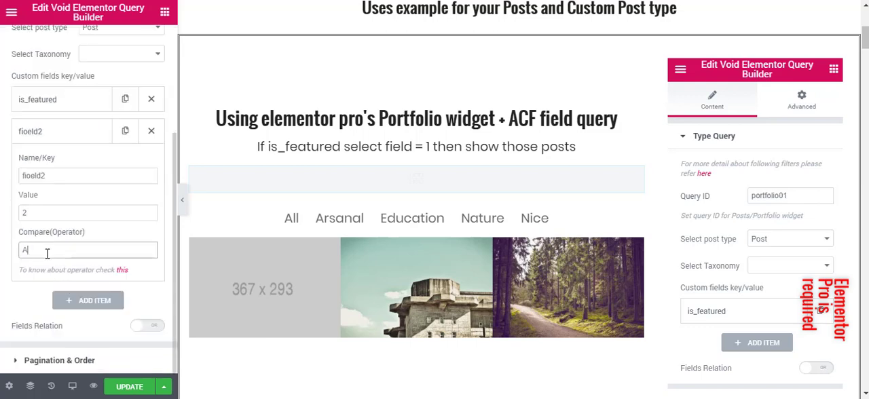
type("ND")
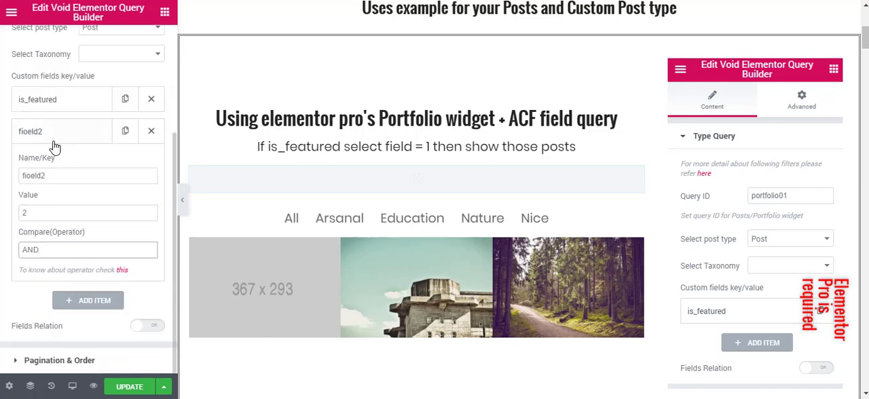
left_click(61, 131)
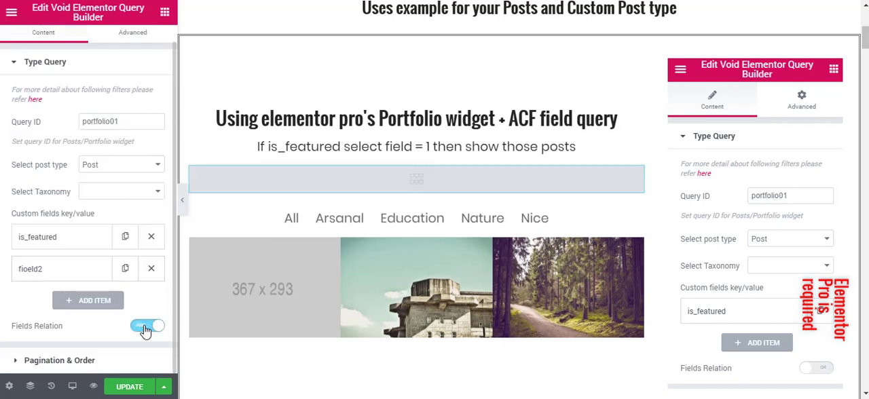
left_click(152, 269)
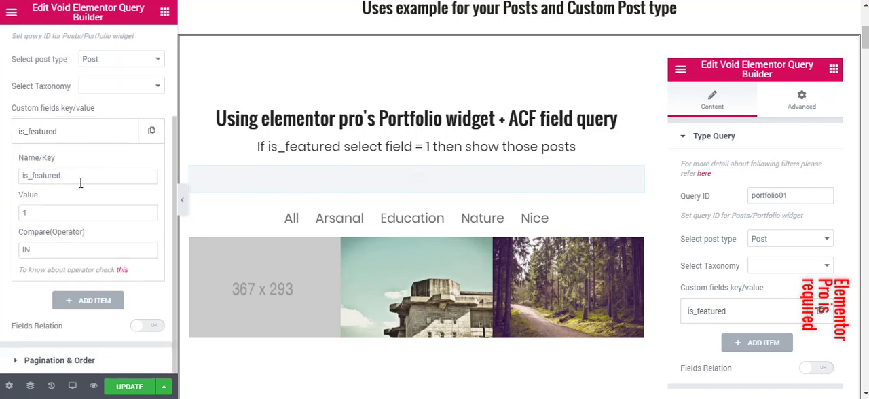
Scroll the preview down to the Portfolio widget + Custom field query example (portfolio02)
double_click(40, 175)
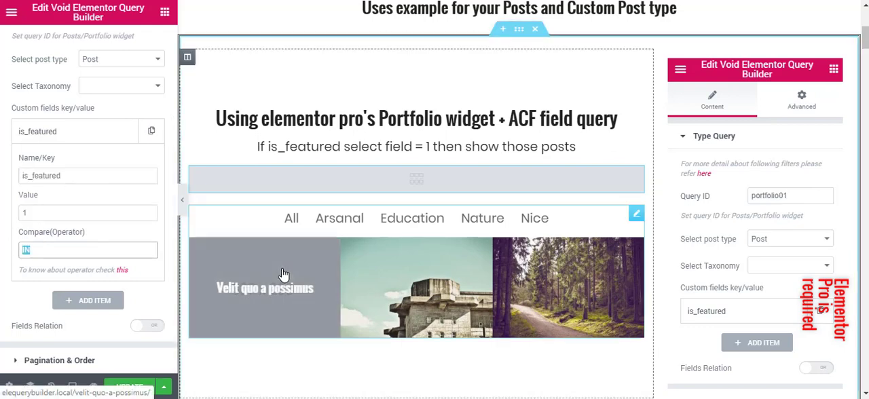
scroll("down", 3)
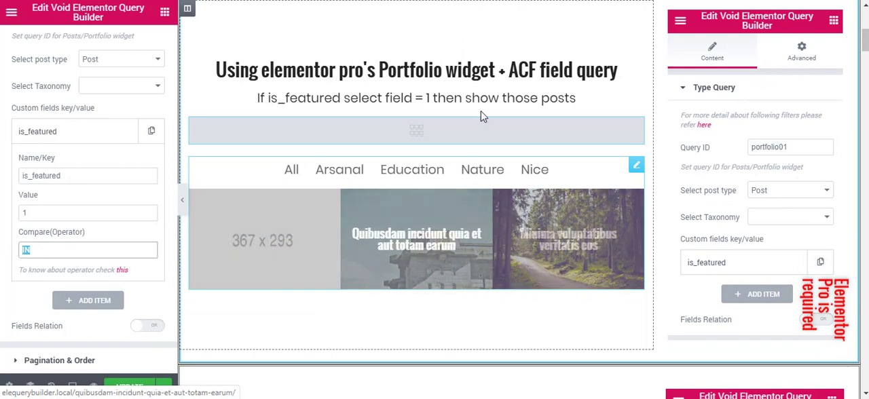
scroll("down", 3)
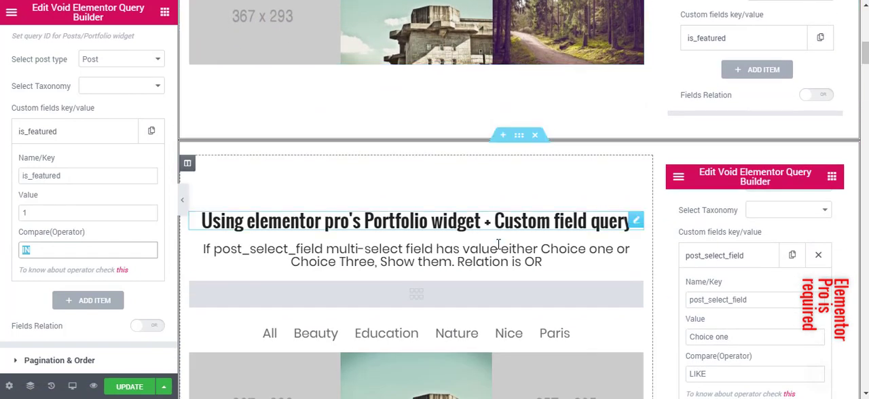
scroll("down", 3)
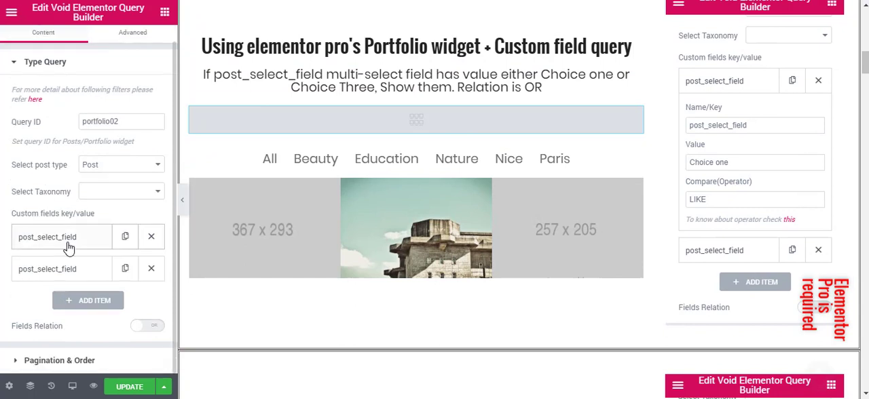
mouse_move(63, 251)
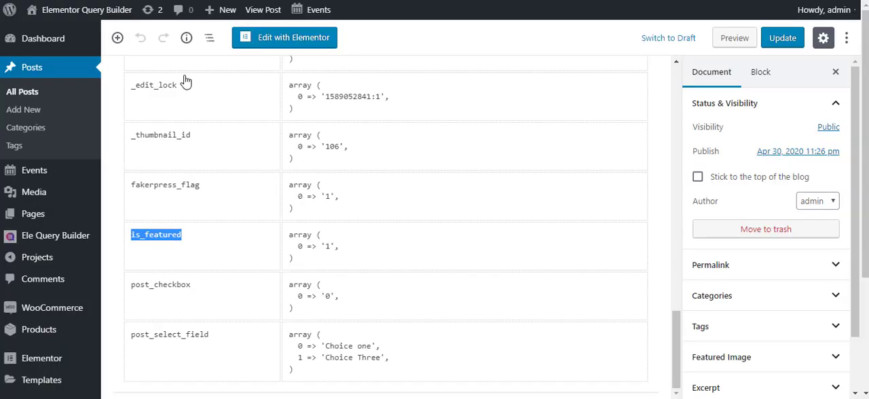
mouse_move(231, 343)
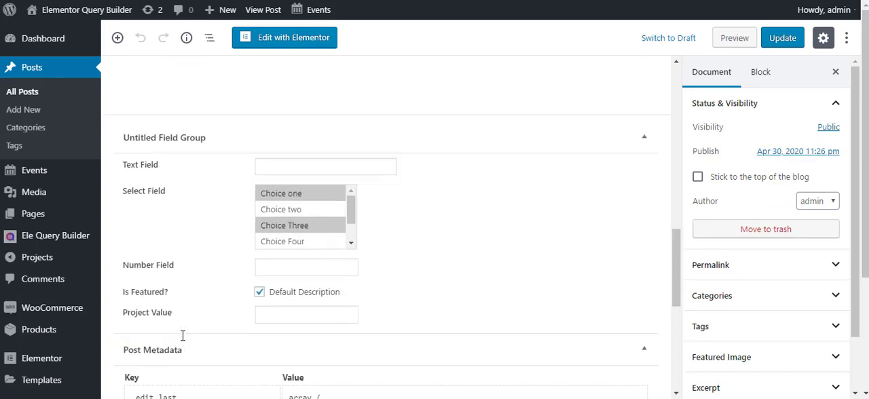
Scroll to Post Metadata and select post_select_field, holding Choice one and Choice Three
scroll("down", 3)
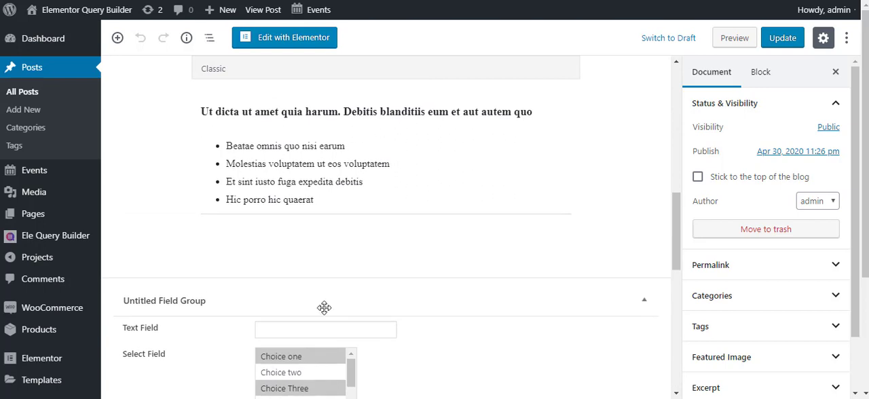
scroll("down", 3)
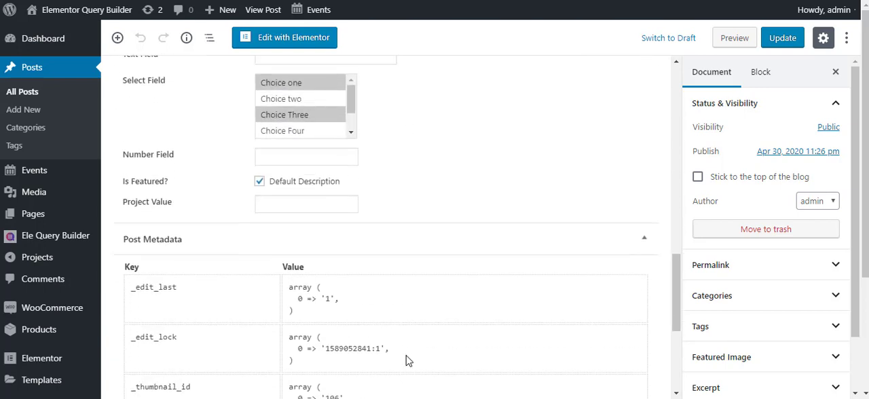
scroll("down", 3)
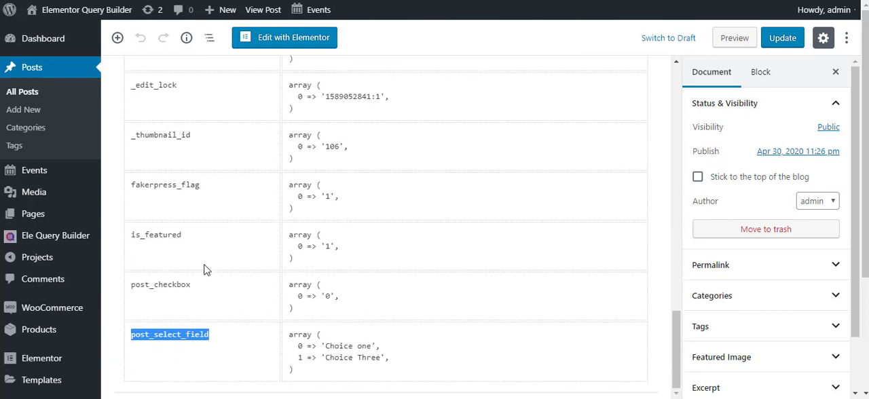
double_click(348, 345)
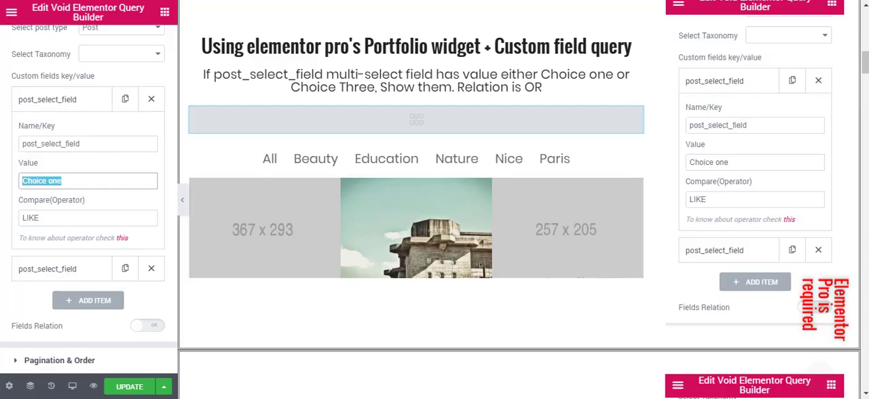
Review both post_select_field conditions (Choice one, Choice Three, LIKE), then scroll to the Metabox example
left_click(77, 181)
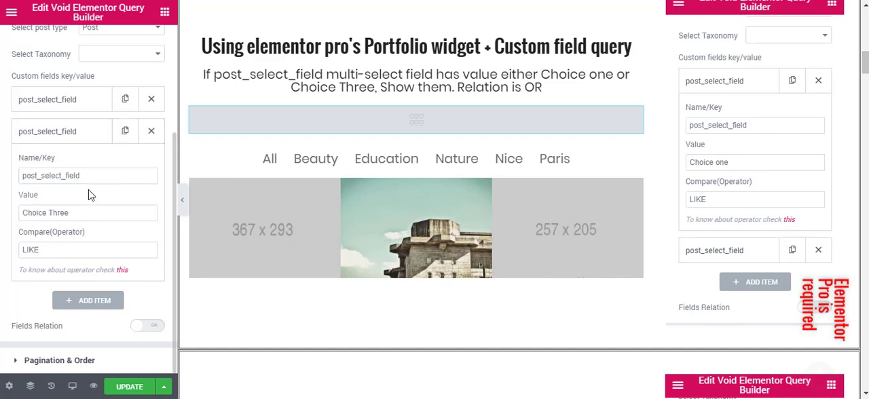
triple_click(87, 175)
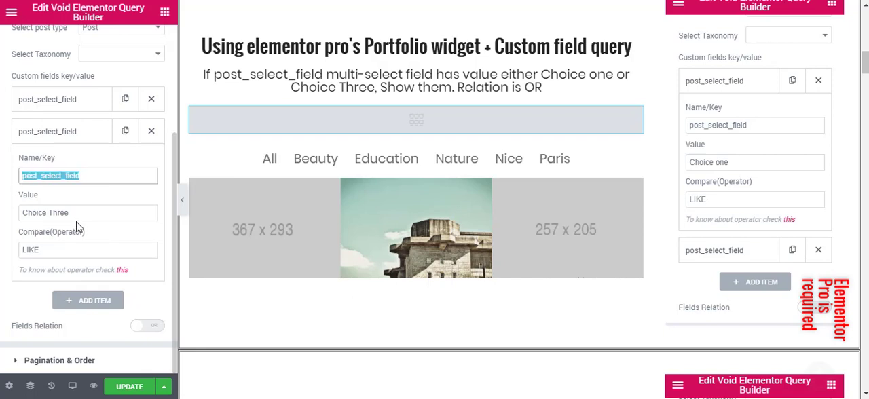
left_click(87, 250)
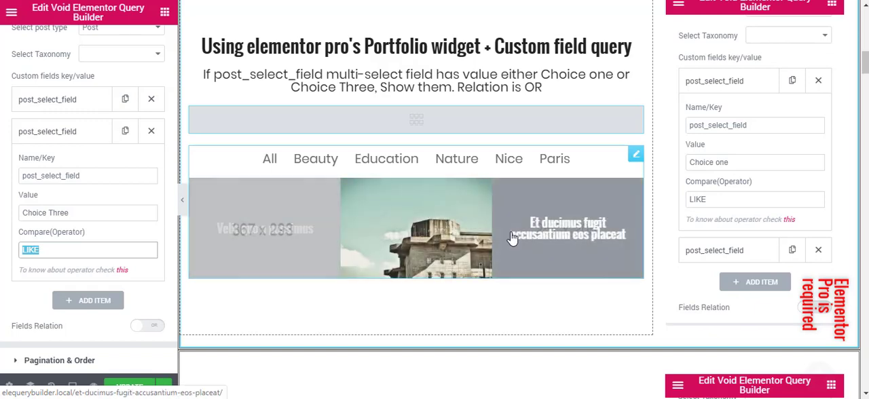
scroll("down", 3)
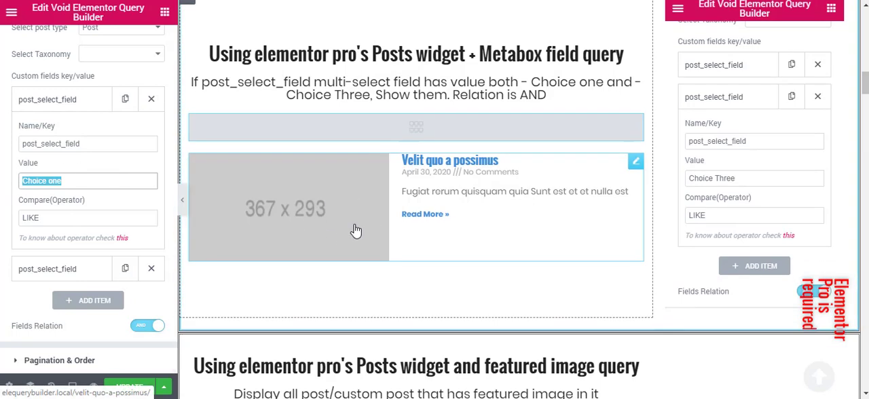
Review the featured-image query's Image Condition choices, leaving it on With Image, 6 per page
scroll("down", 3)
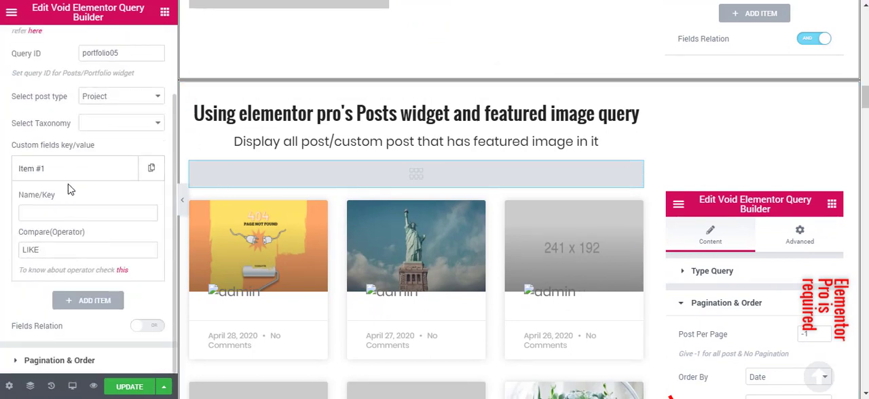
mouse_move(92, 166)
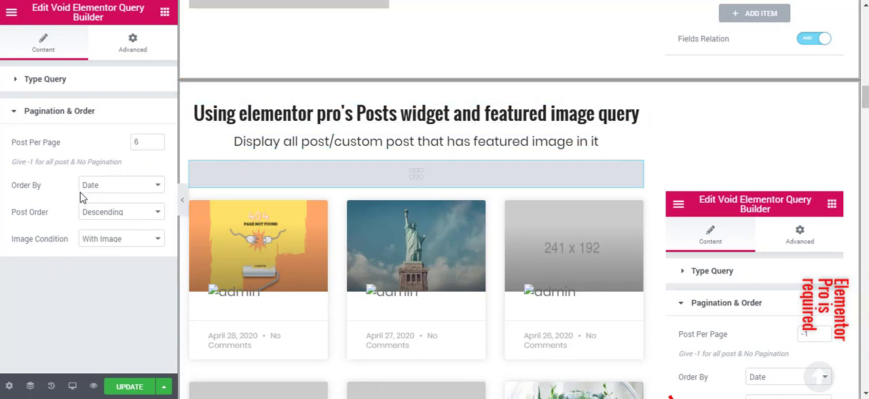
mouse_move(112, 239)
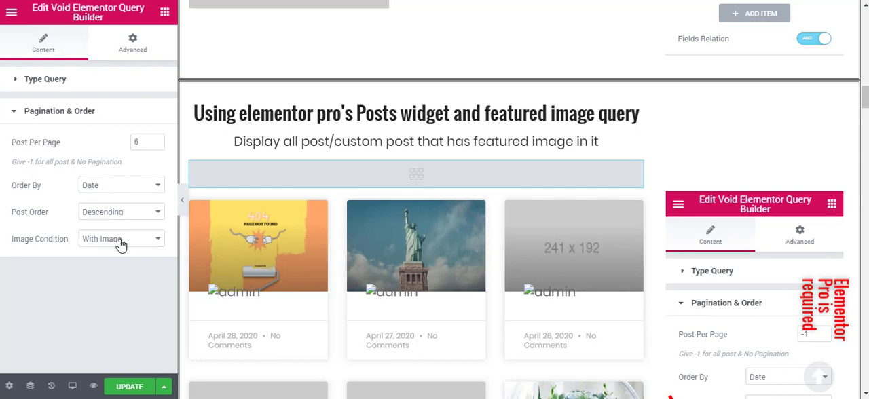
mouse_move(121, 245)
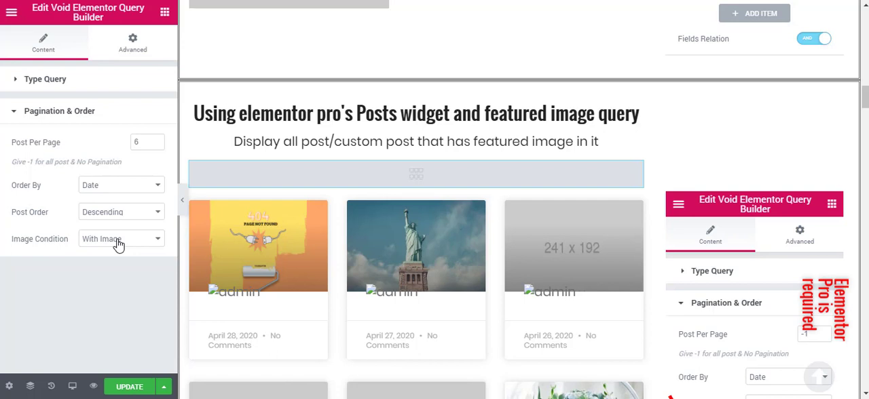
mouse_move(166, 240)
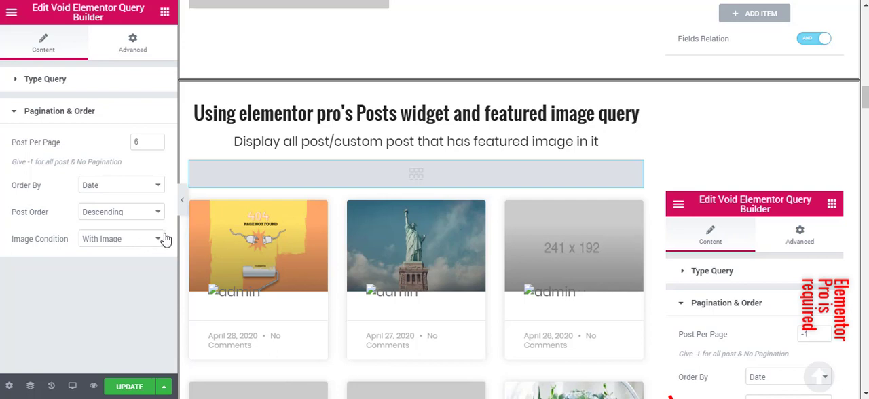
mouse_move(116, 239)
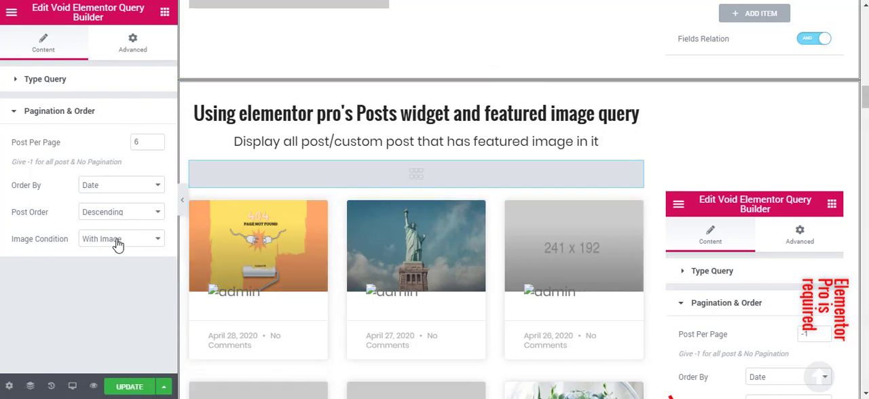
mouse_move(93, 244)
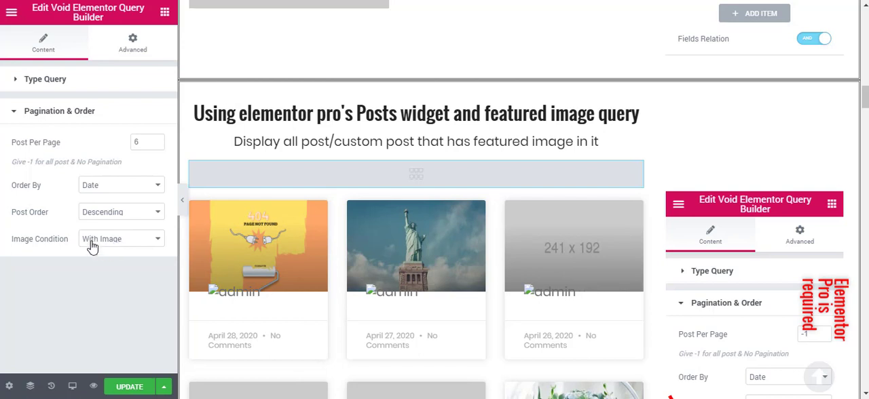
left_click(121, 238)
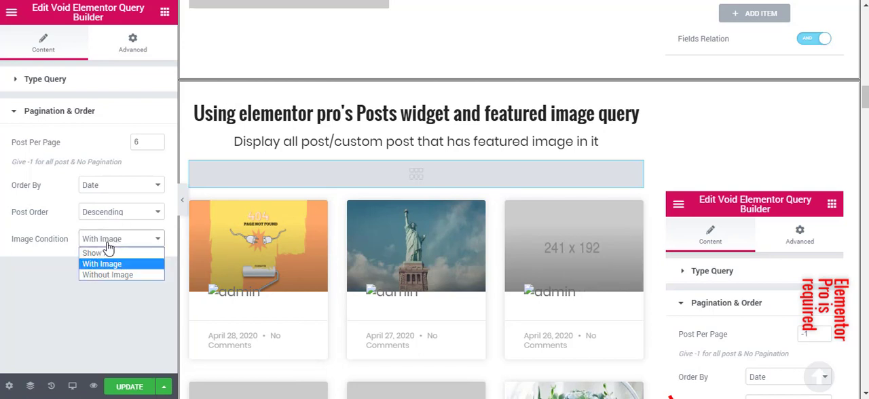
mouse_move(97, 253)
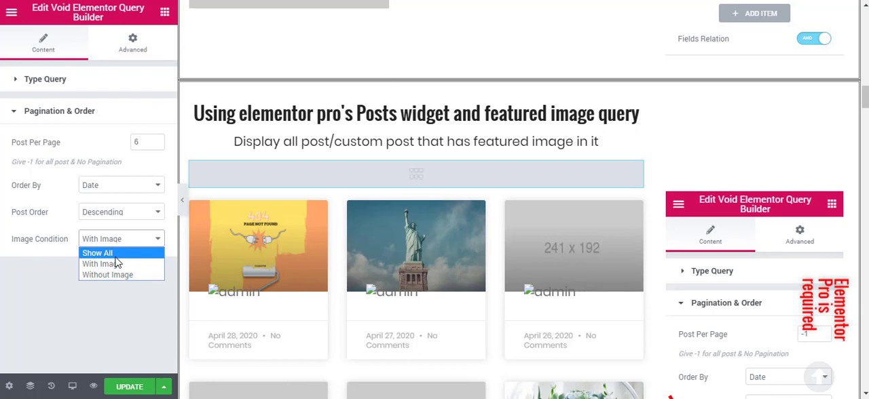
mouse_move(102, 263)
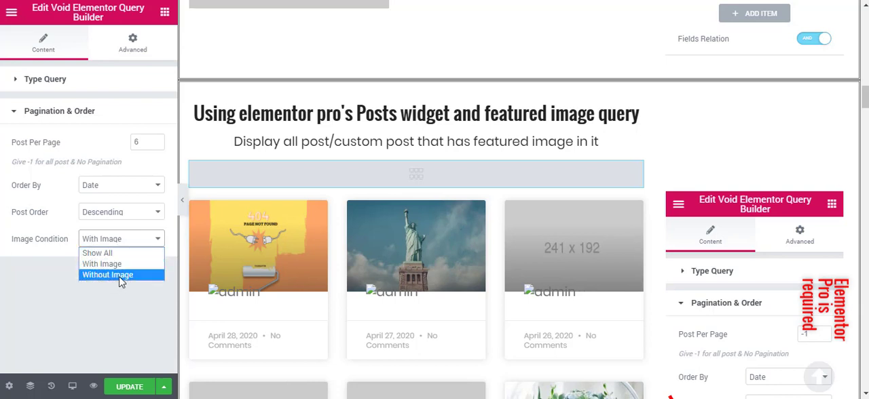
left_click(101, 238)
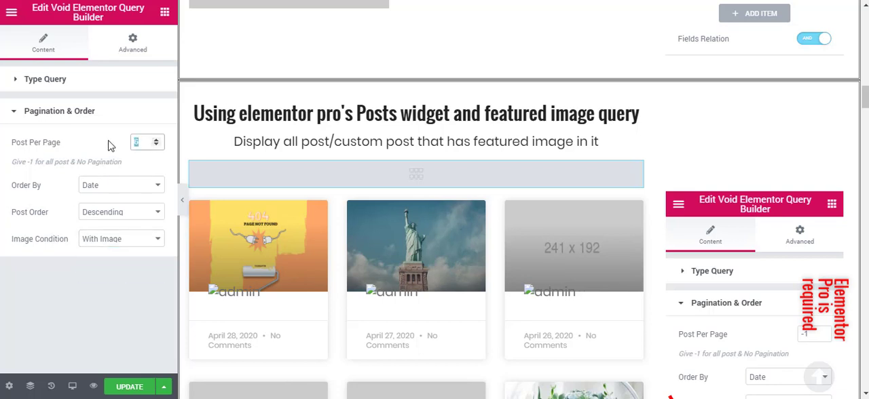
left_click(142, 142)
type("6")
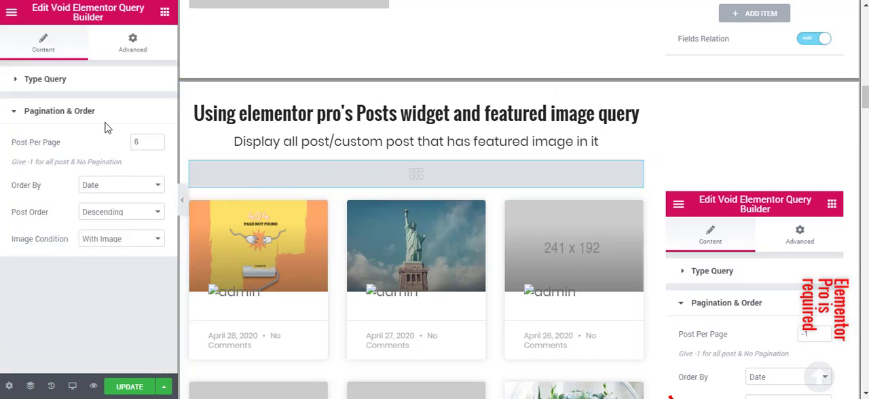
Select the Void Query Builder widget in the featured image exclude query section
scroll("down", 3)
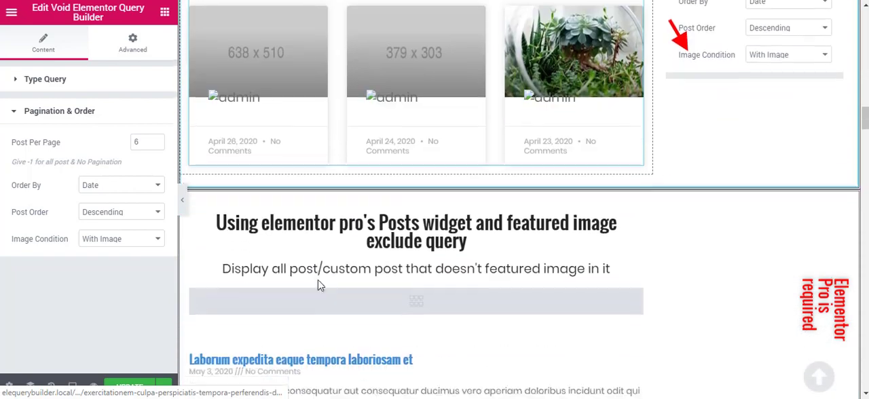
scroll("down", 3)
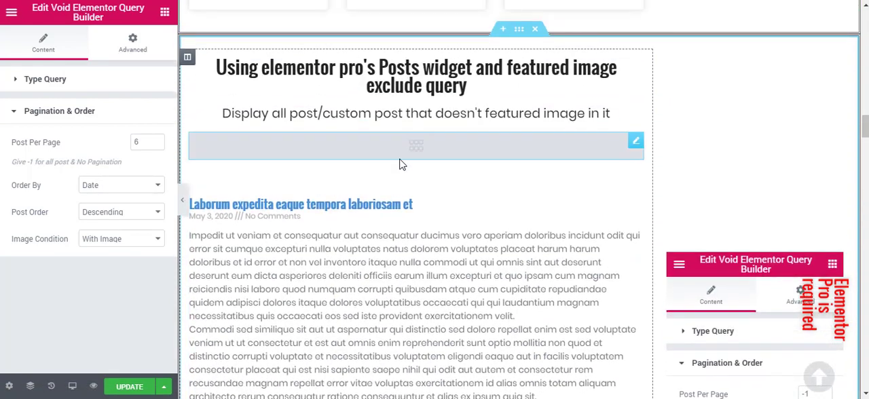
left_click(45, 79)
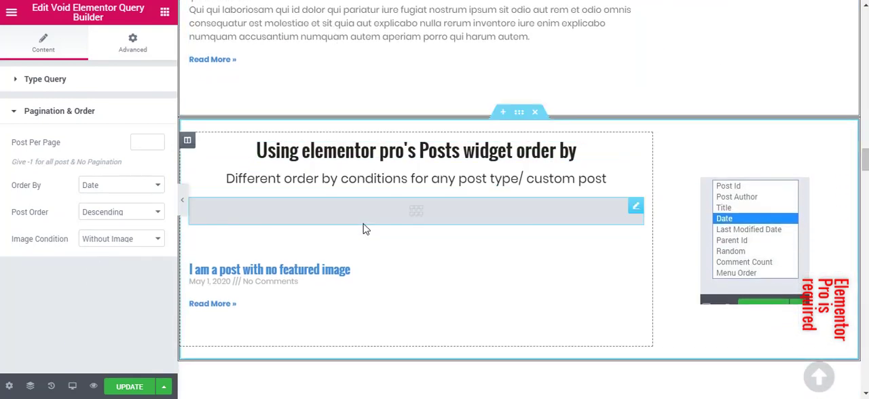
Expand the order-by query's Pagination & Order and browse Order By, keeping Post Id, 1 per page
left_click(46, 78)
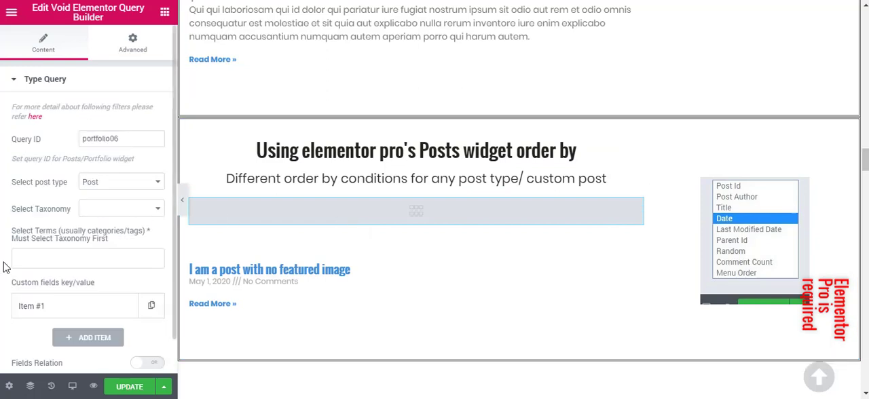
left_click(45, 79)
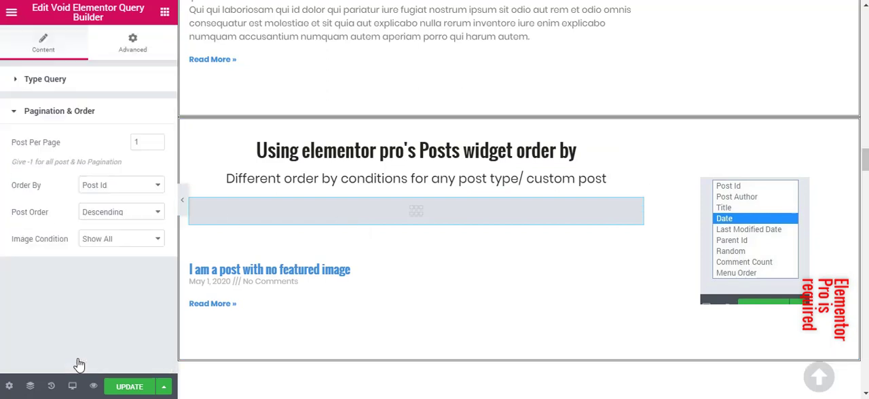
left_click(121, 185)
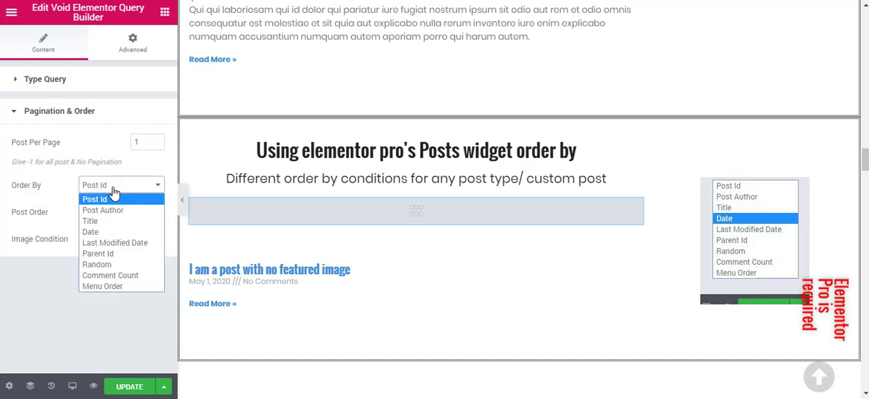
left_click(95, 199)
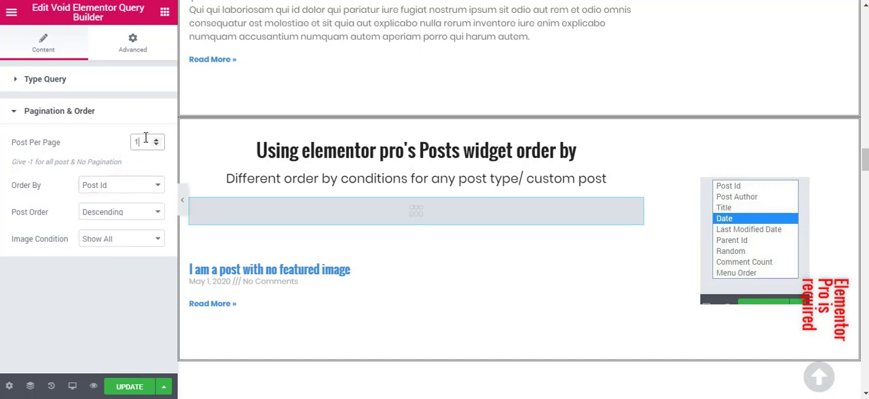
left_click(121, 184)
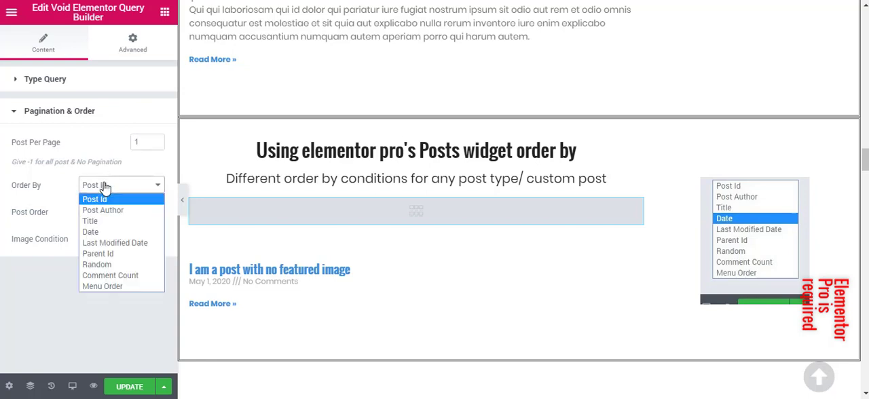
left_click(94, 199)
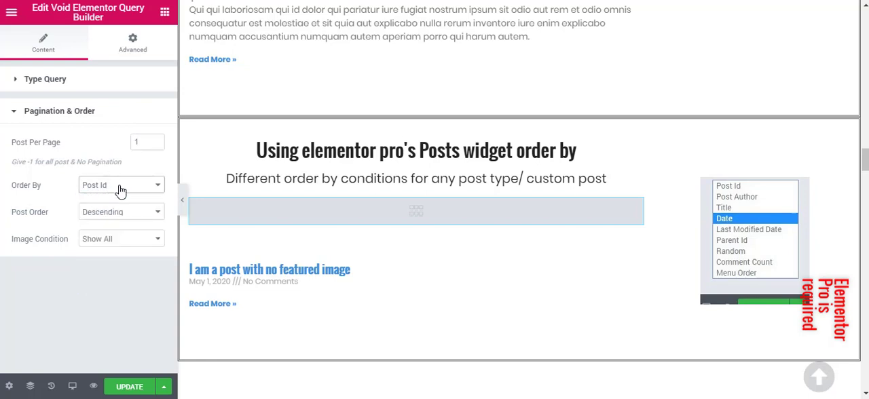
left_click(120, 211)
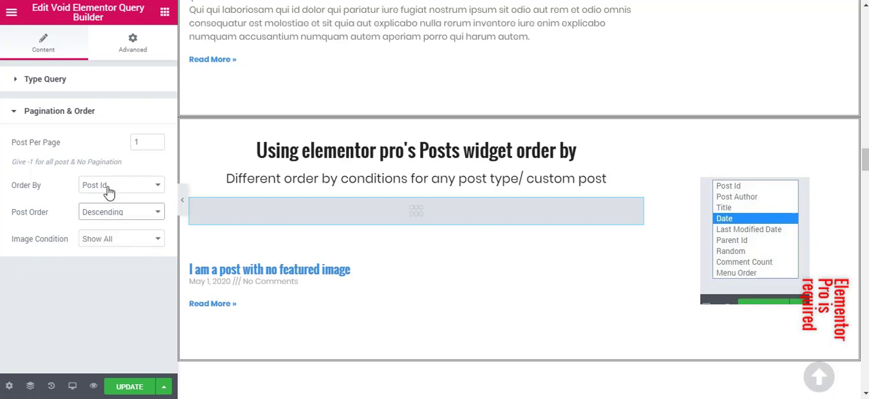
left_click(120, 184)
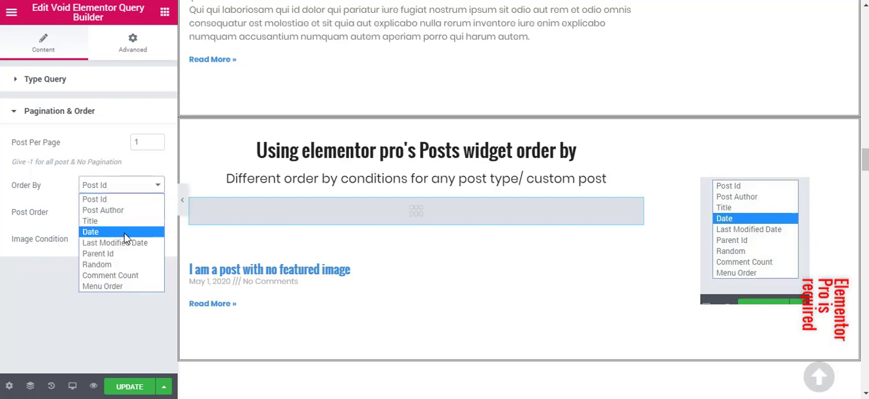
mouse_move(98, 253)
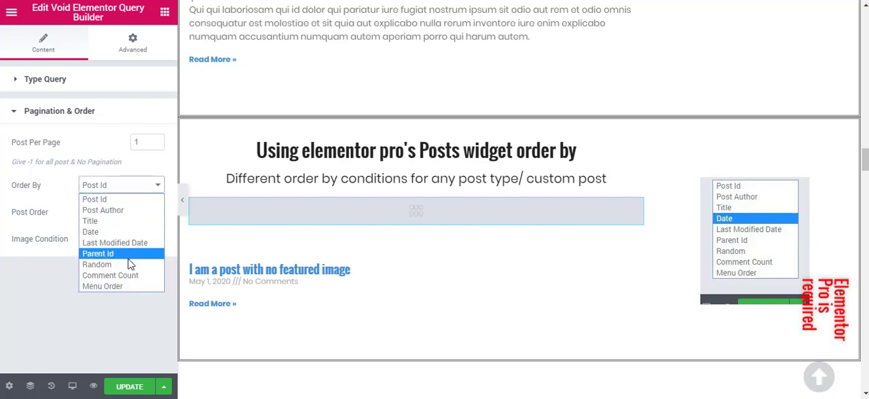
mouse_move(95, 199)
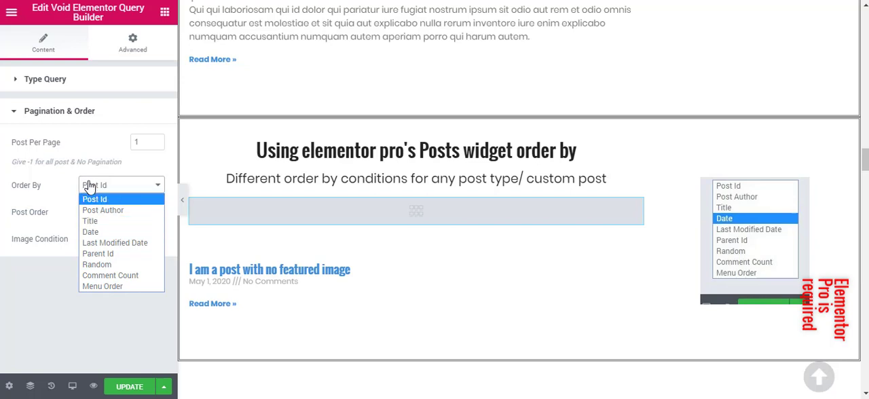
left_click(95, 199)
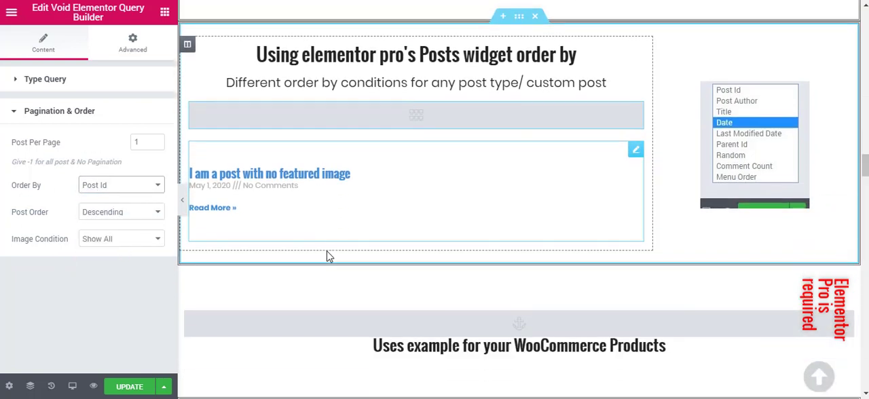
scroll("down", 3)
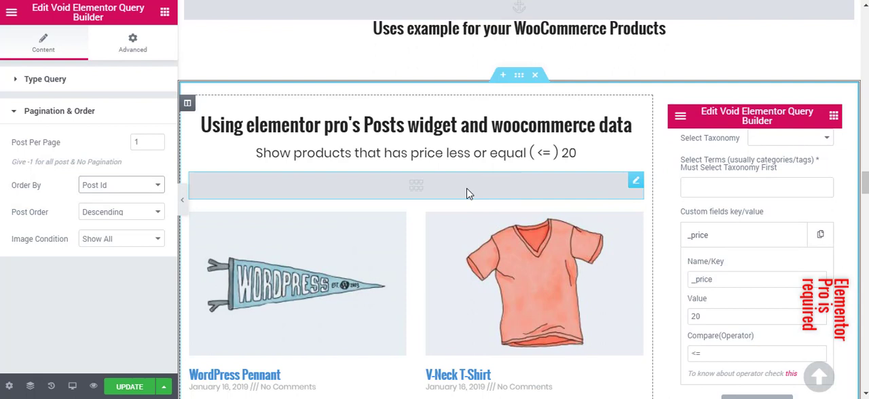
Select the WooCommerce products Posts widget and expand its _price <= 20 custom field rule
left_click(45, 79)
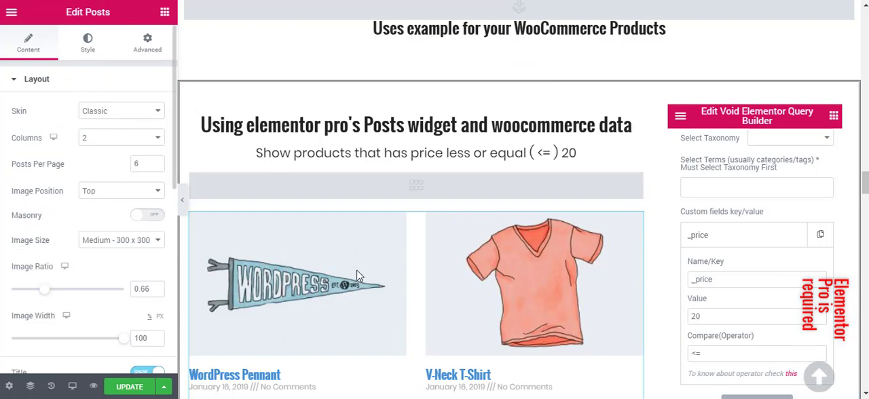
scroll("down", 3)
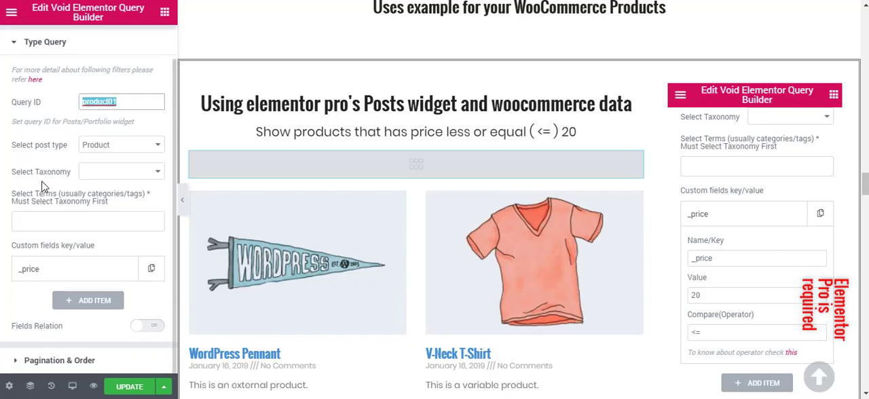
mouse_move(75, 268)
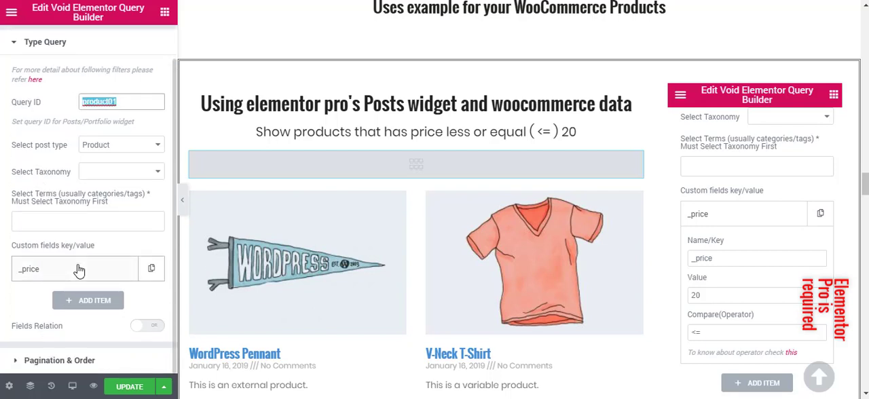
scroll("down", 3)
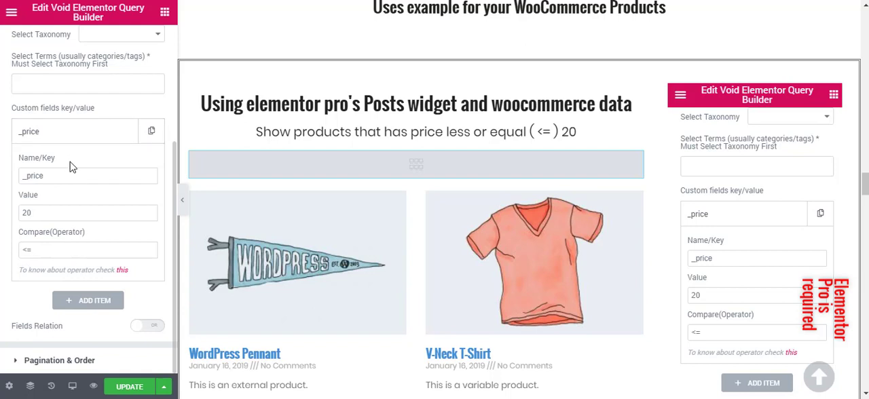
double_click(87, 175)
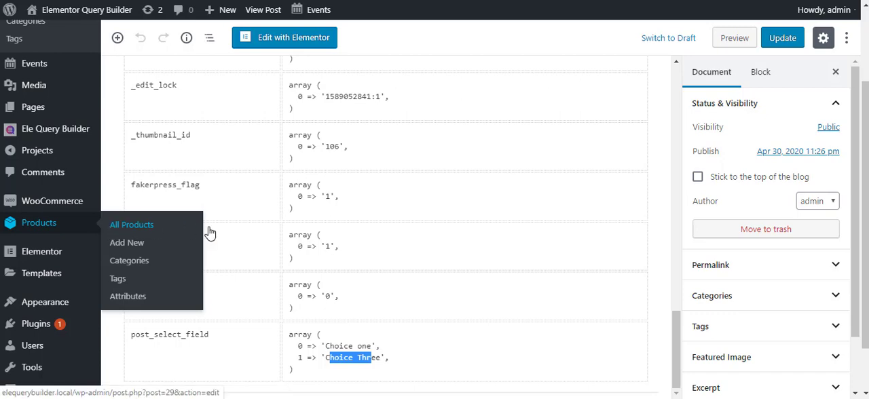
Open the T-Shirt with Logo product from All Products and scroll to its Post Metadata
left_click(131, 224)
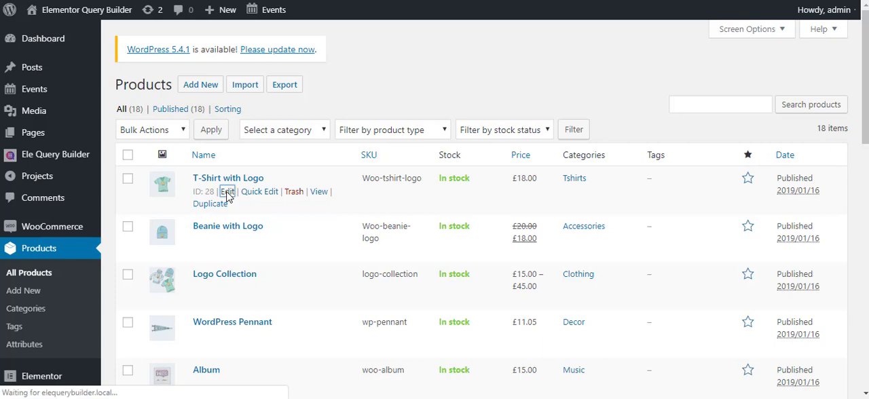
left_click(228, 191)
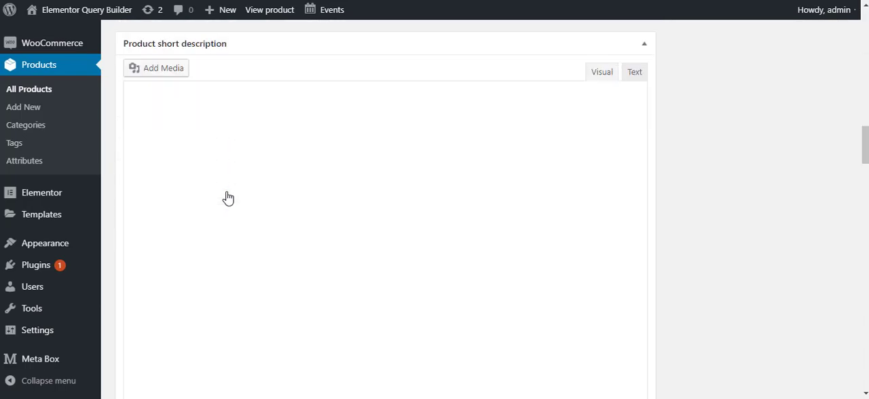
scroll("down", 3)
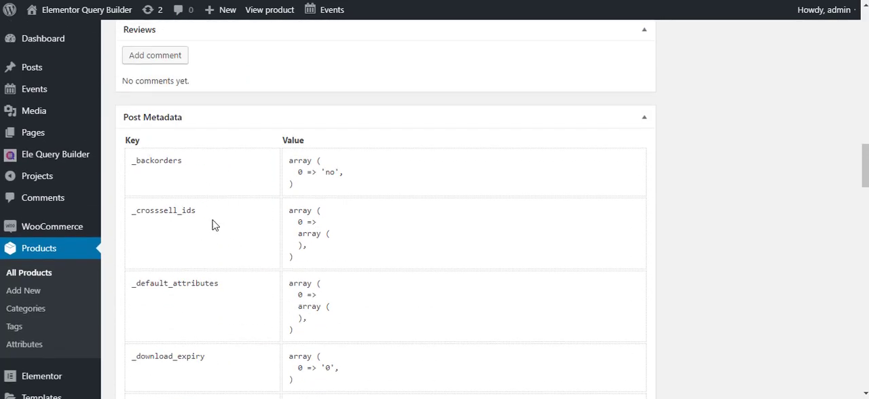
scroll("down", 3)
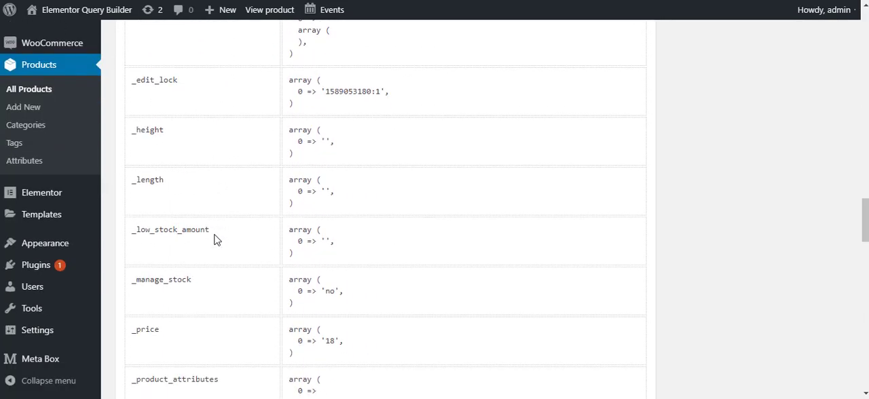
scroll("down", 3)
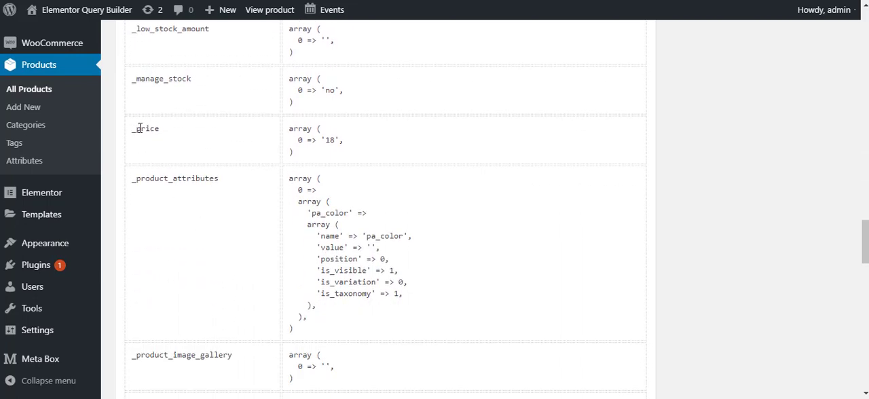
Inspect the product's _product_attributes, _price and _sale_price metadata keys
double_click(145, 128)
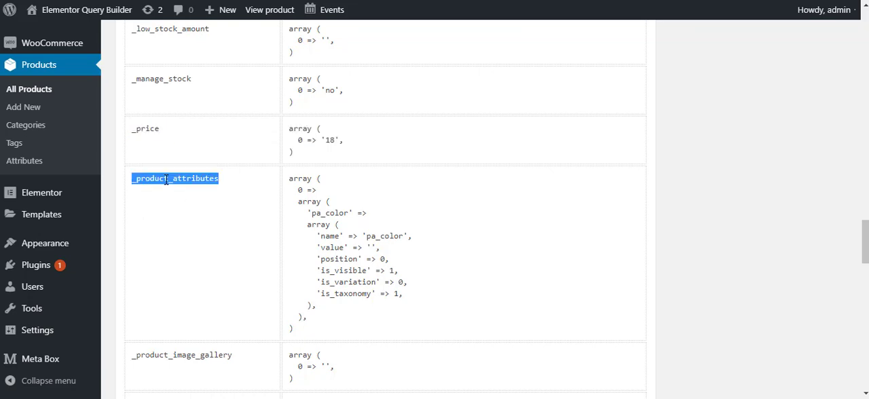
mouse_move(196, 179)
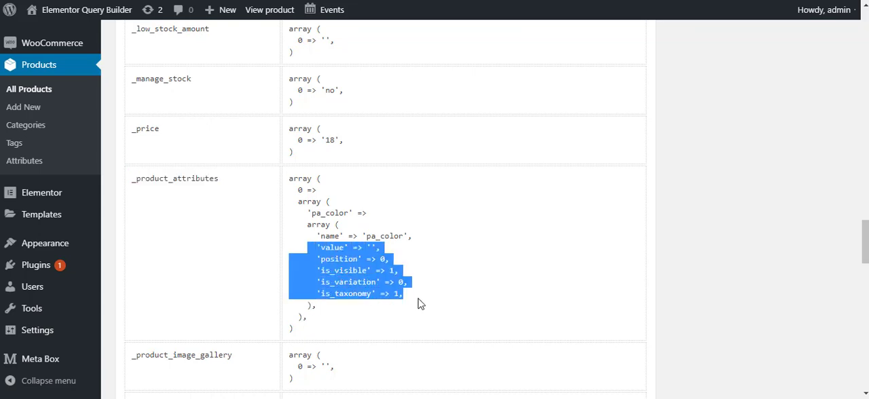
scroll("down", 3)
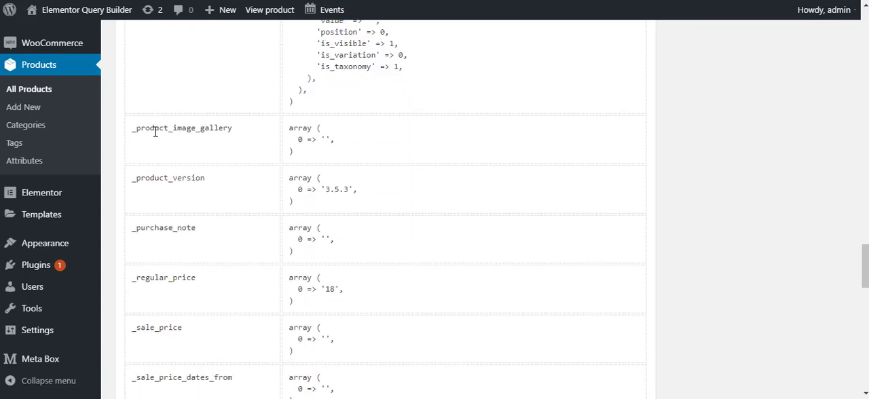
double_click(181, 128)
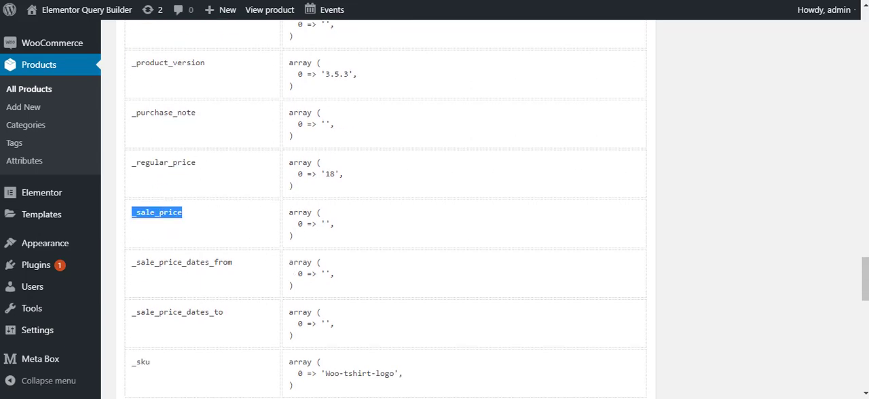
scroll("down", 3)
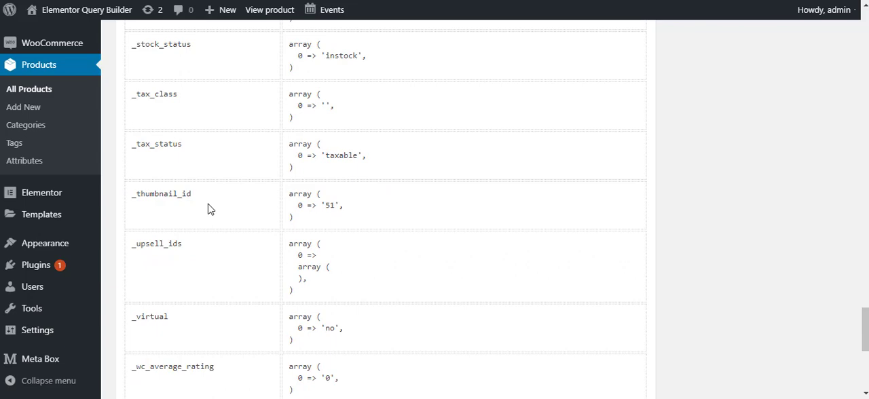
double_click(156, 143)
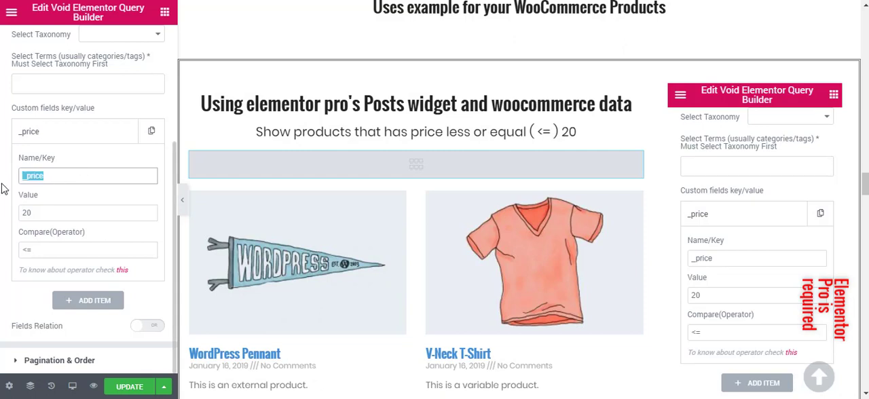
left_click(88, 213)
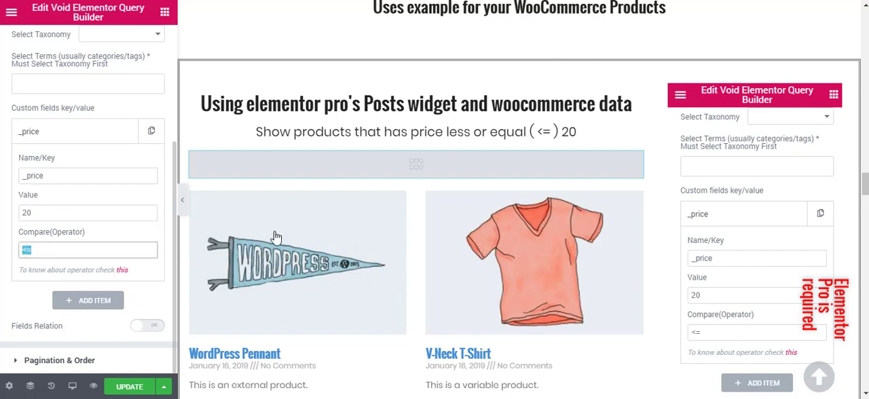
scroll("down", 3)
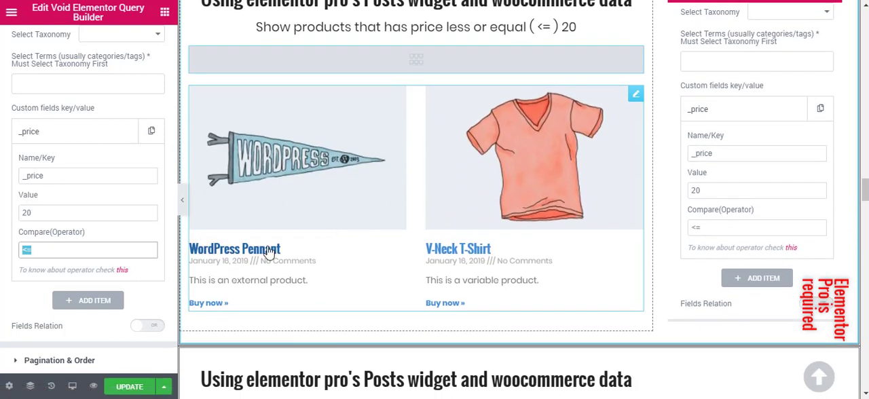
scroll("down", 3)
type("10,2")
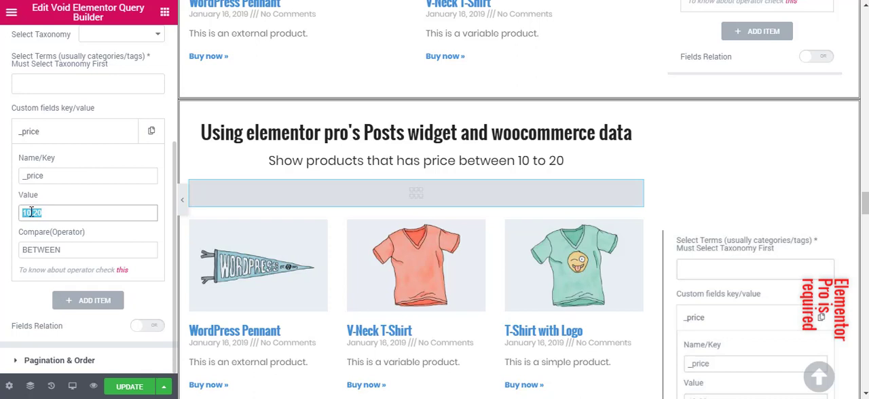
left_click(33, 213)
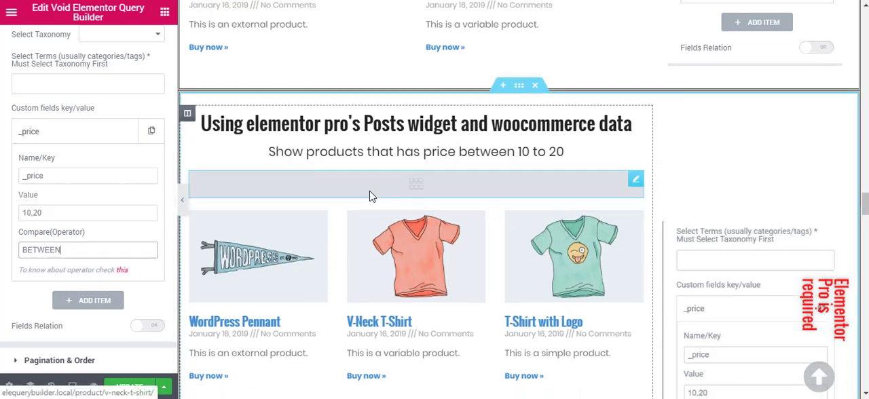
scroll("down", 3)
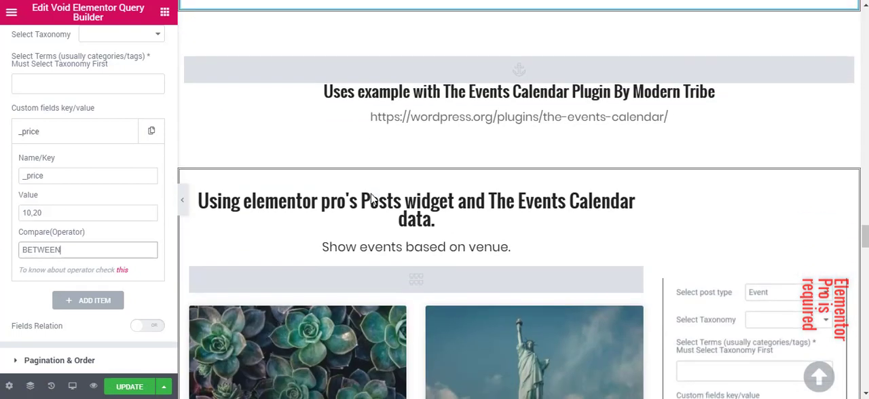
Scroll to the Events Calendar venue query, then open Featured Event 01 from the admin events list
scroll("down", 3)
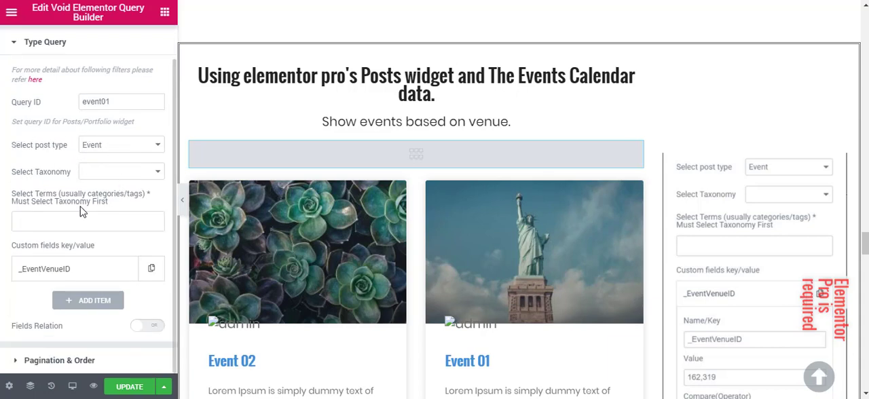
scroll("down", 3)
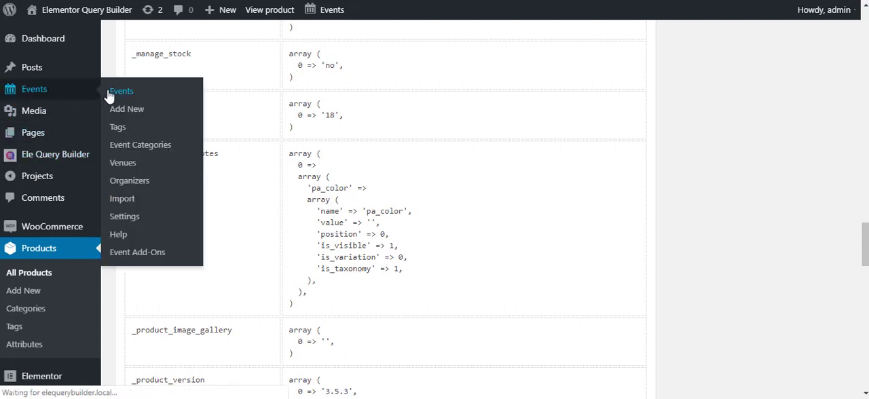
mouse_move(268, 72)
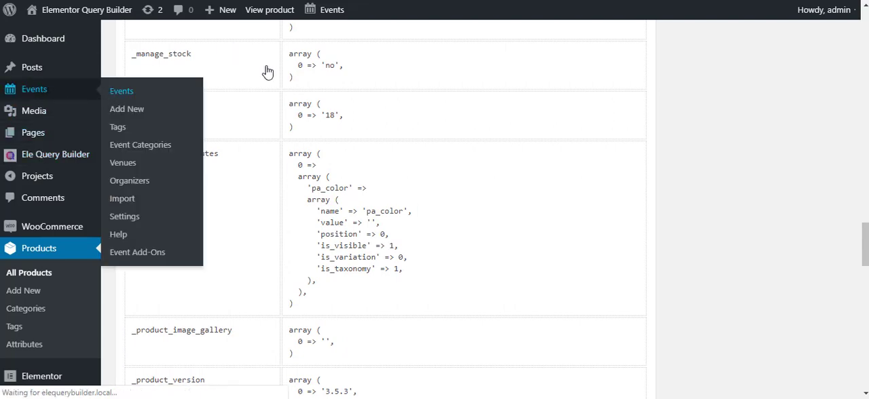
left_click(121, 91)
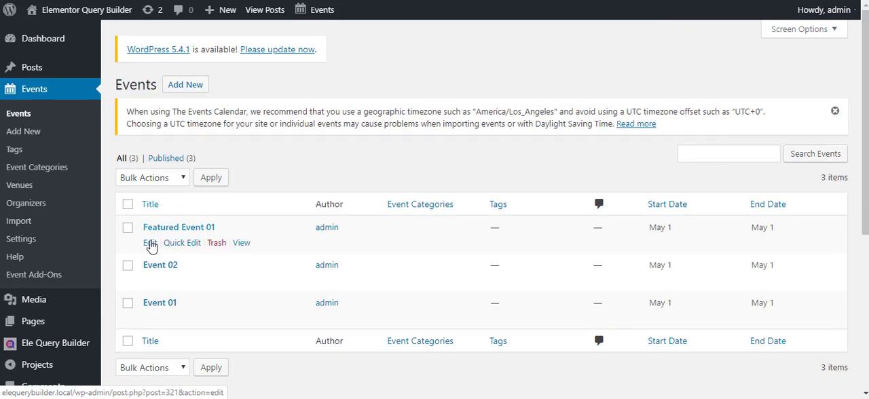
left_click(148, 242)
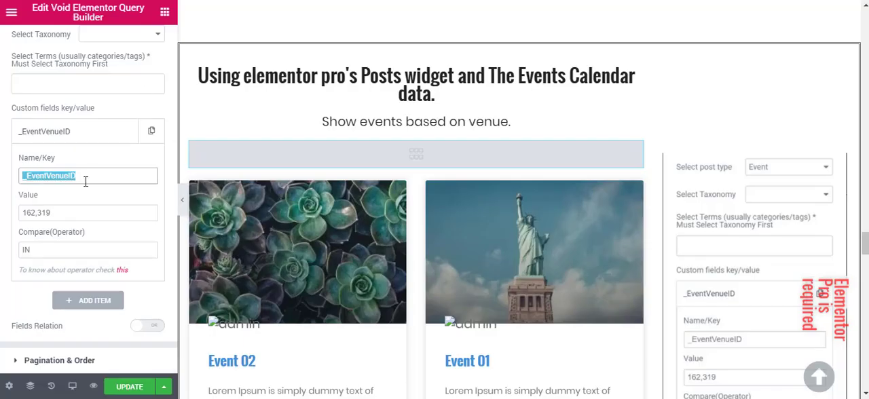
Check the _EventVenueID IN filter fields and delete the duplicated custom field item
left_click(87, 212)
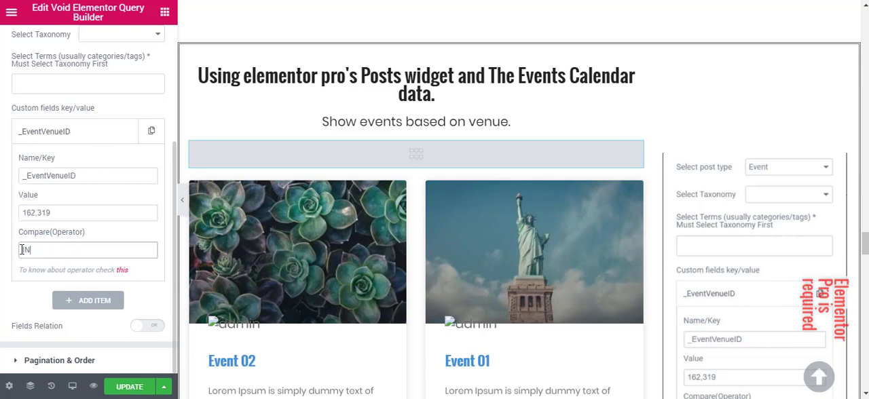
left_click(151, 131)
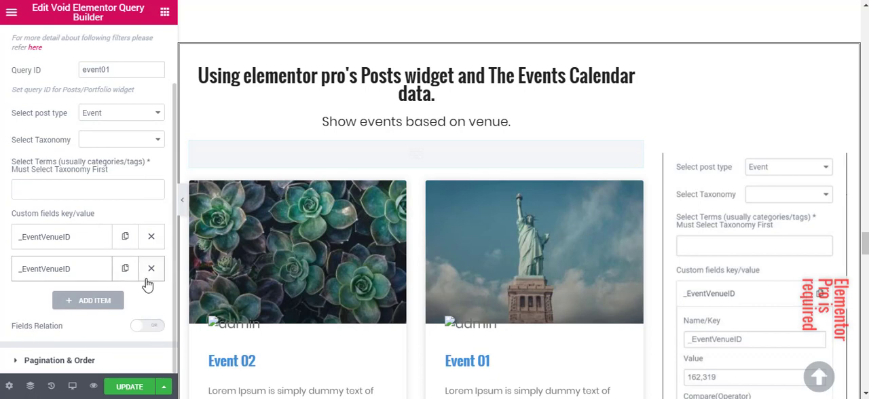
left_click(152, 268)
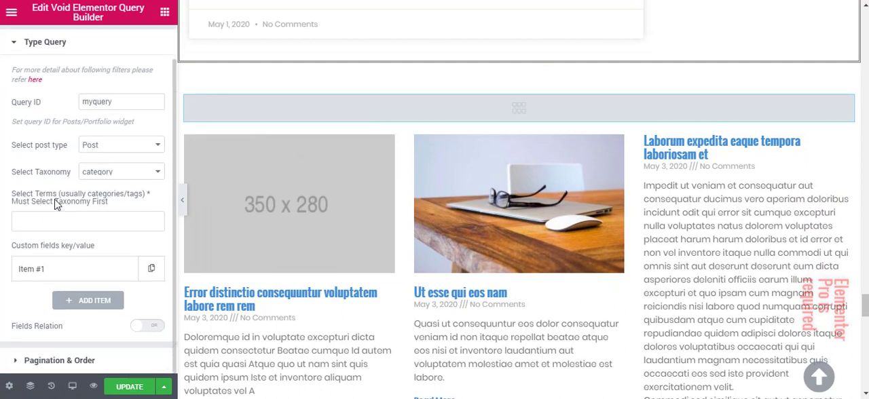
mouse_move(70, 279)
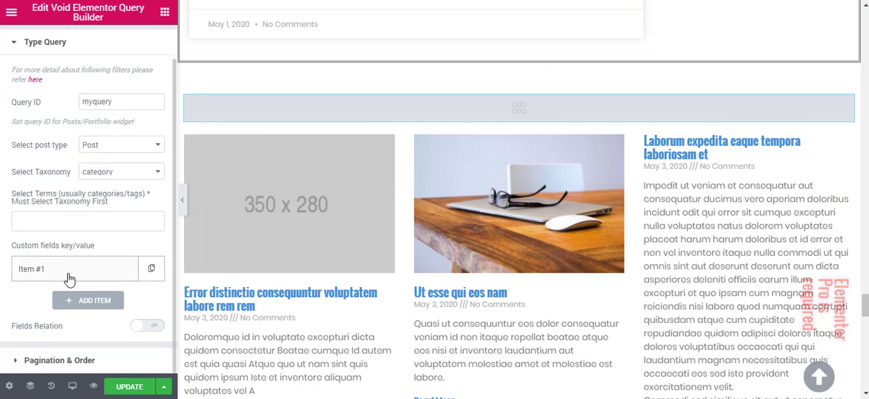